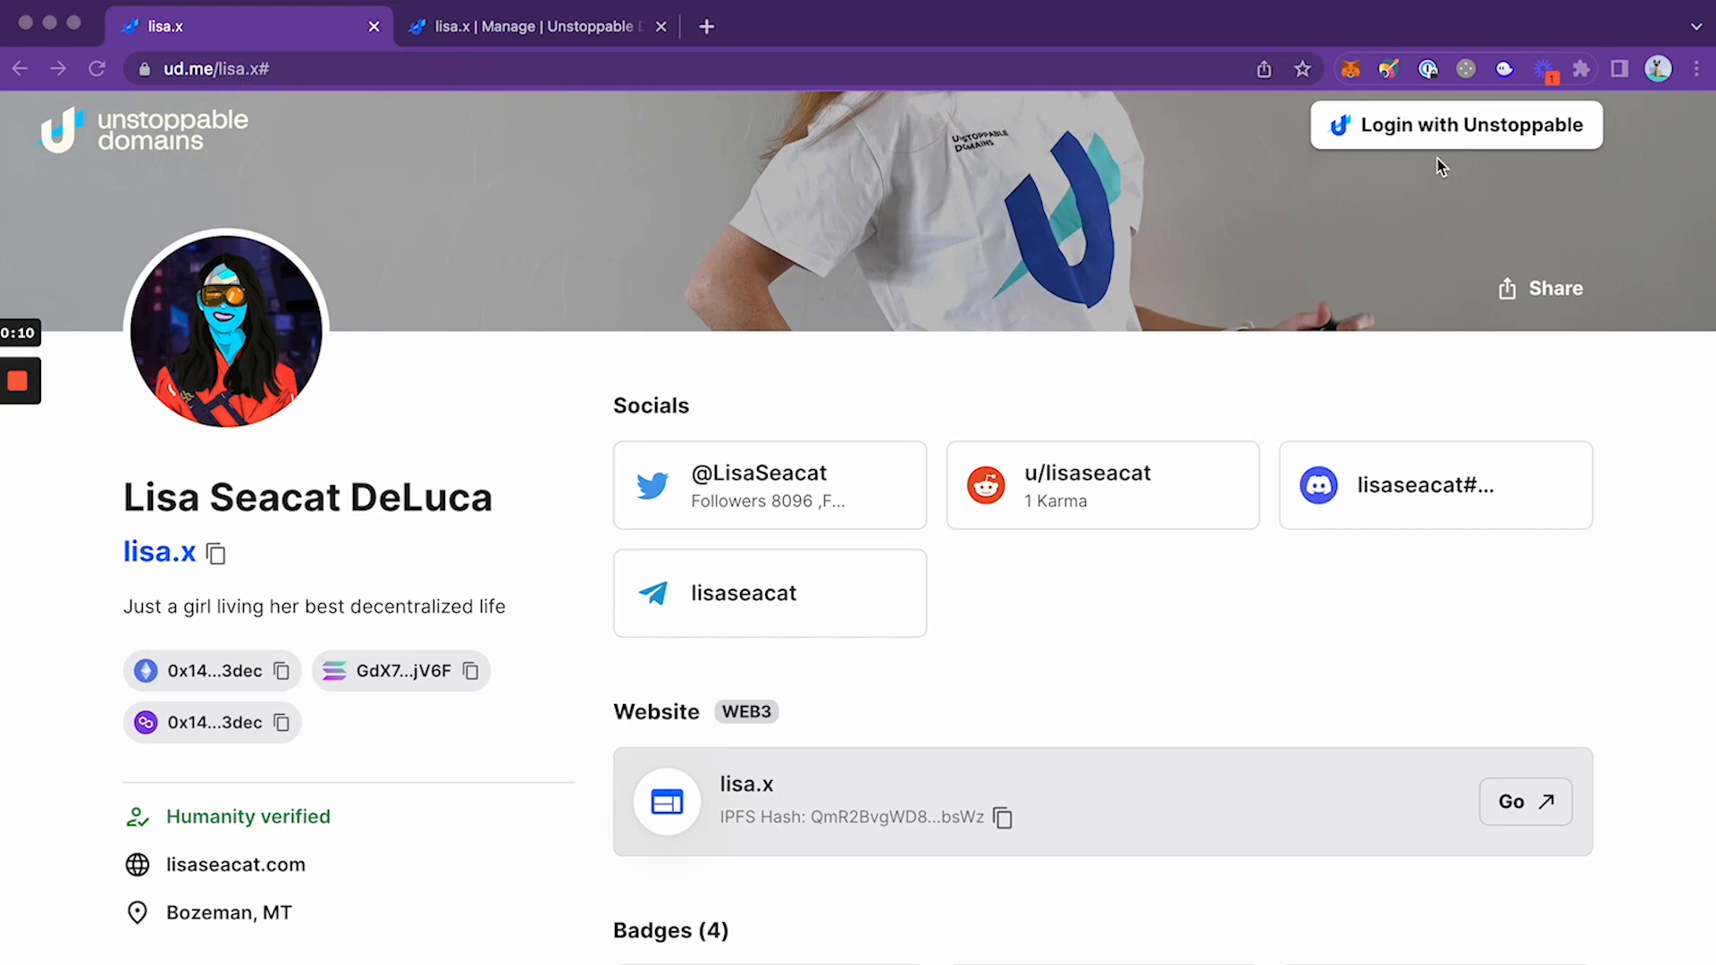
Log in to the lisa.x profile via Login with Unstoppable, connecting the MetaMask wallet
{"action": "left_click", "coordinate": [1456, 125]}
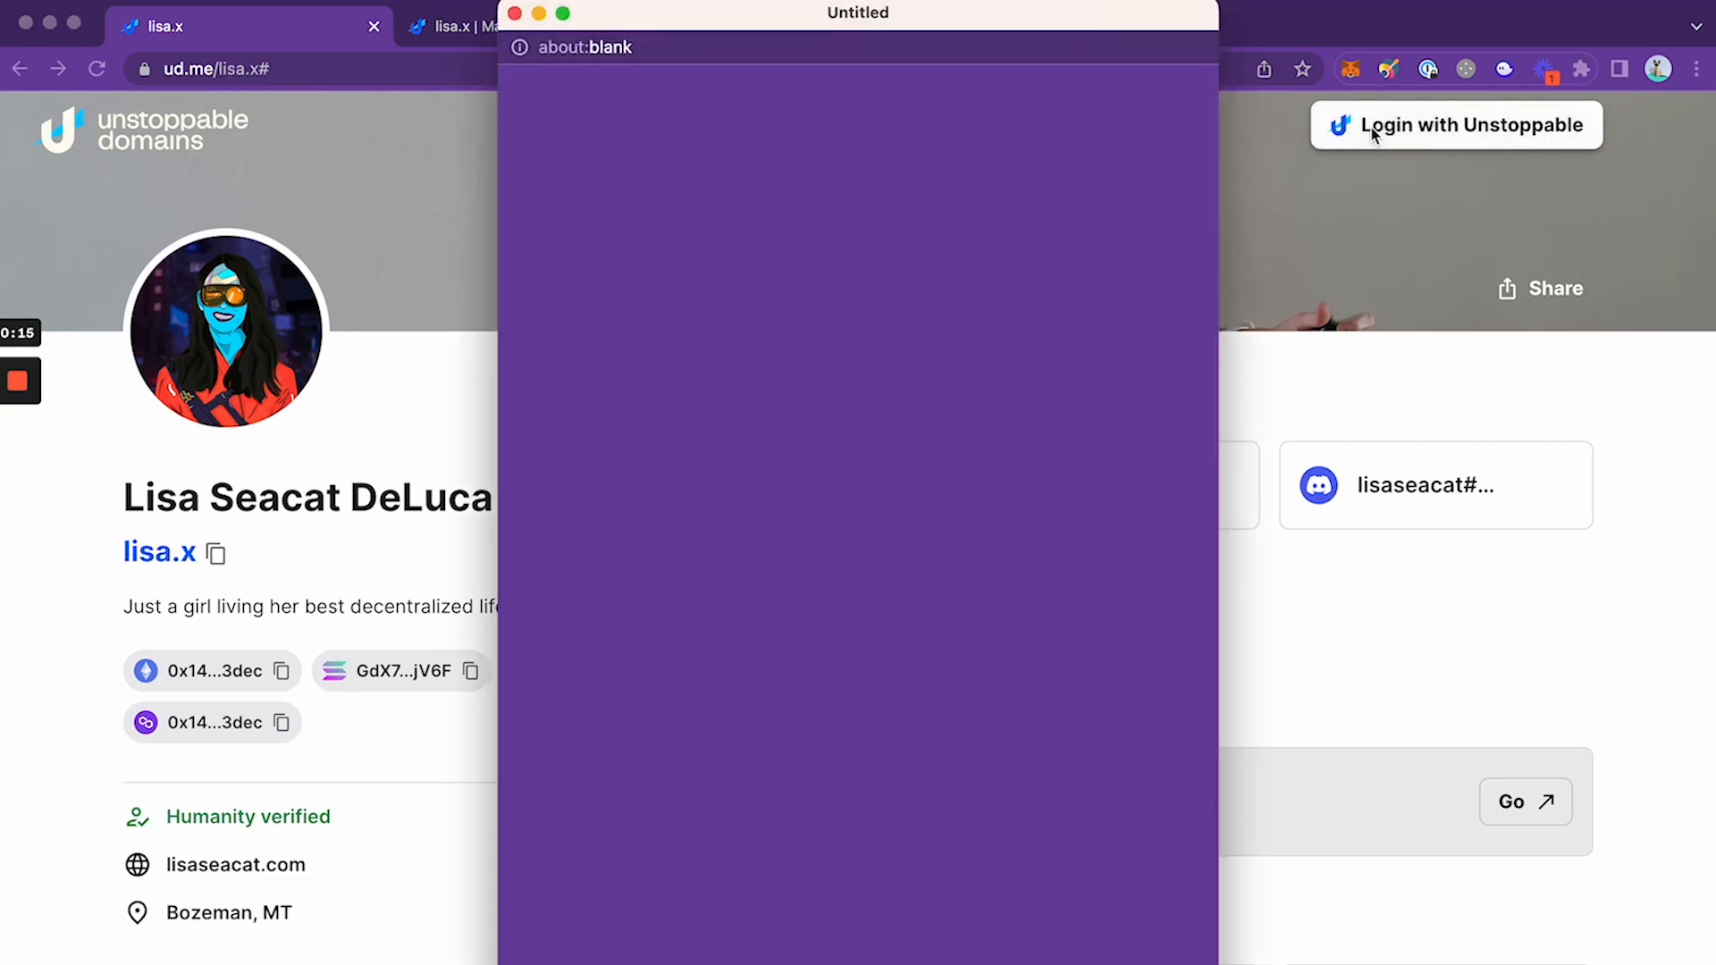
{"action": "left_click", "coordinate": [1456, 124]}
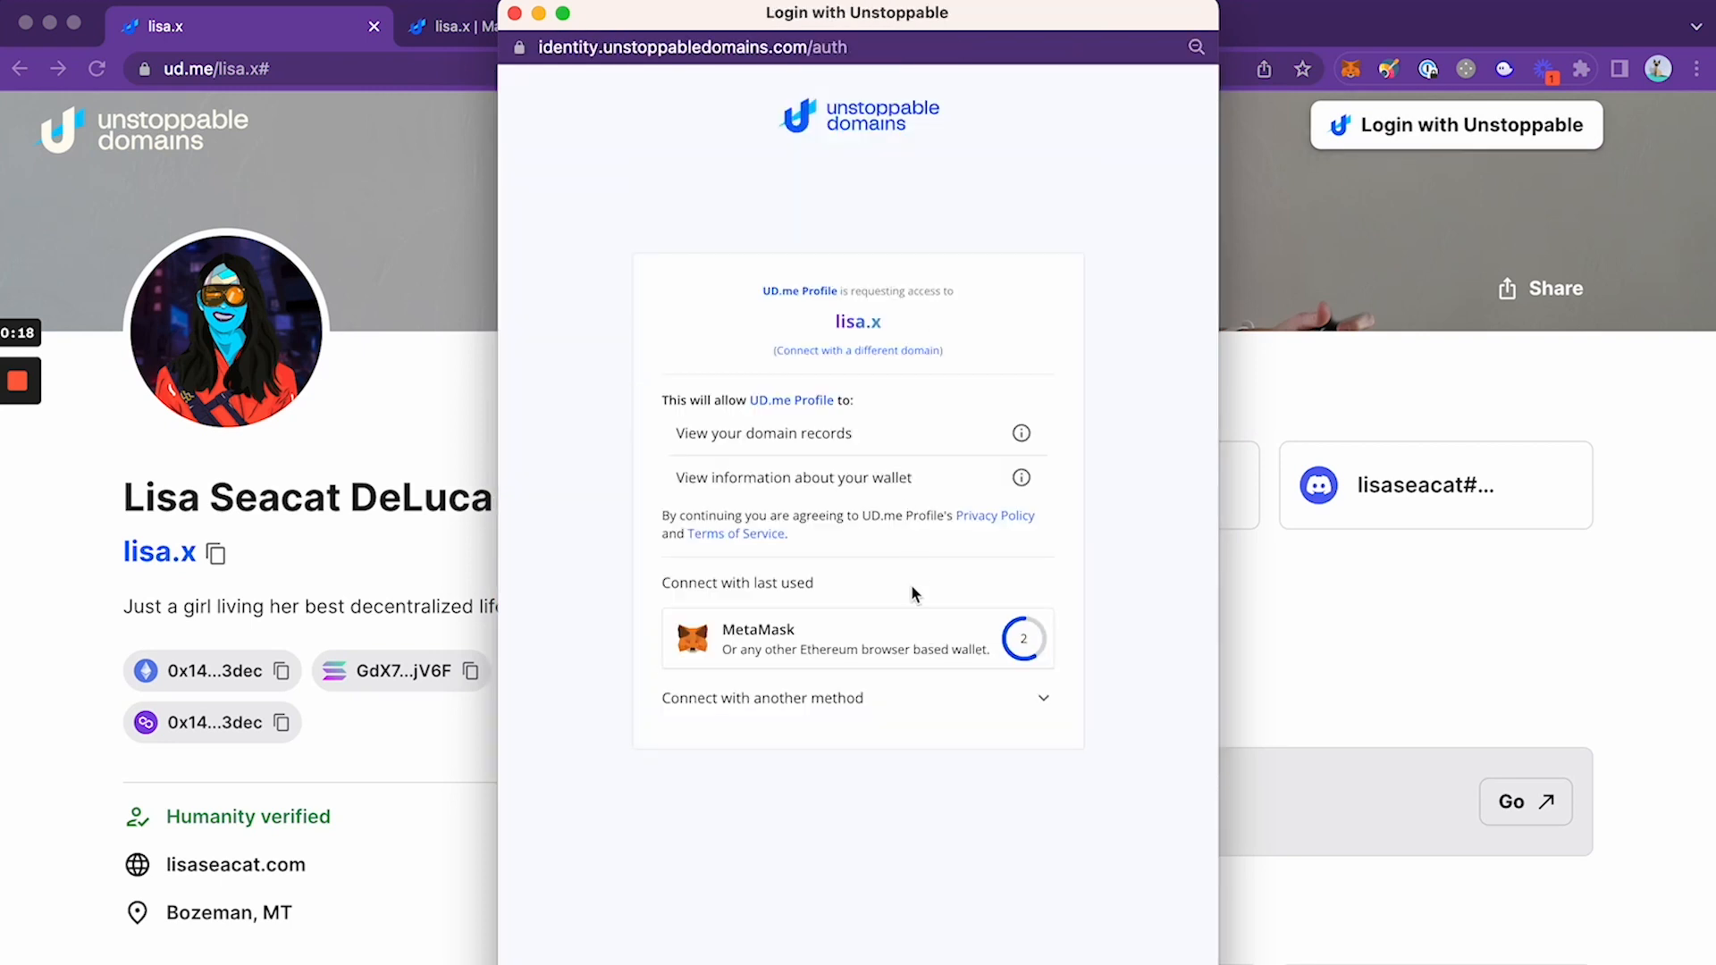
{"action": "left_click", "coordinate": [856, 639]}
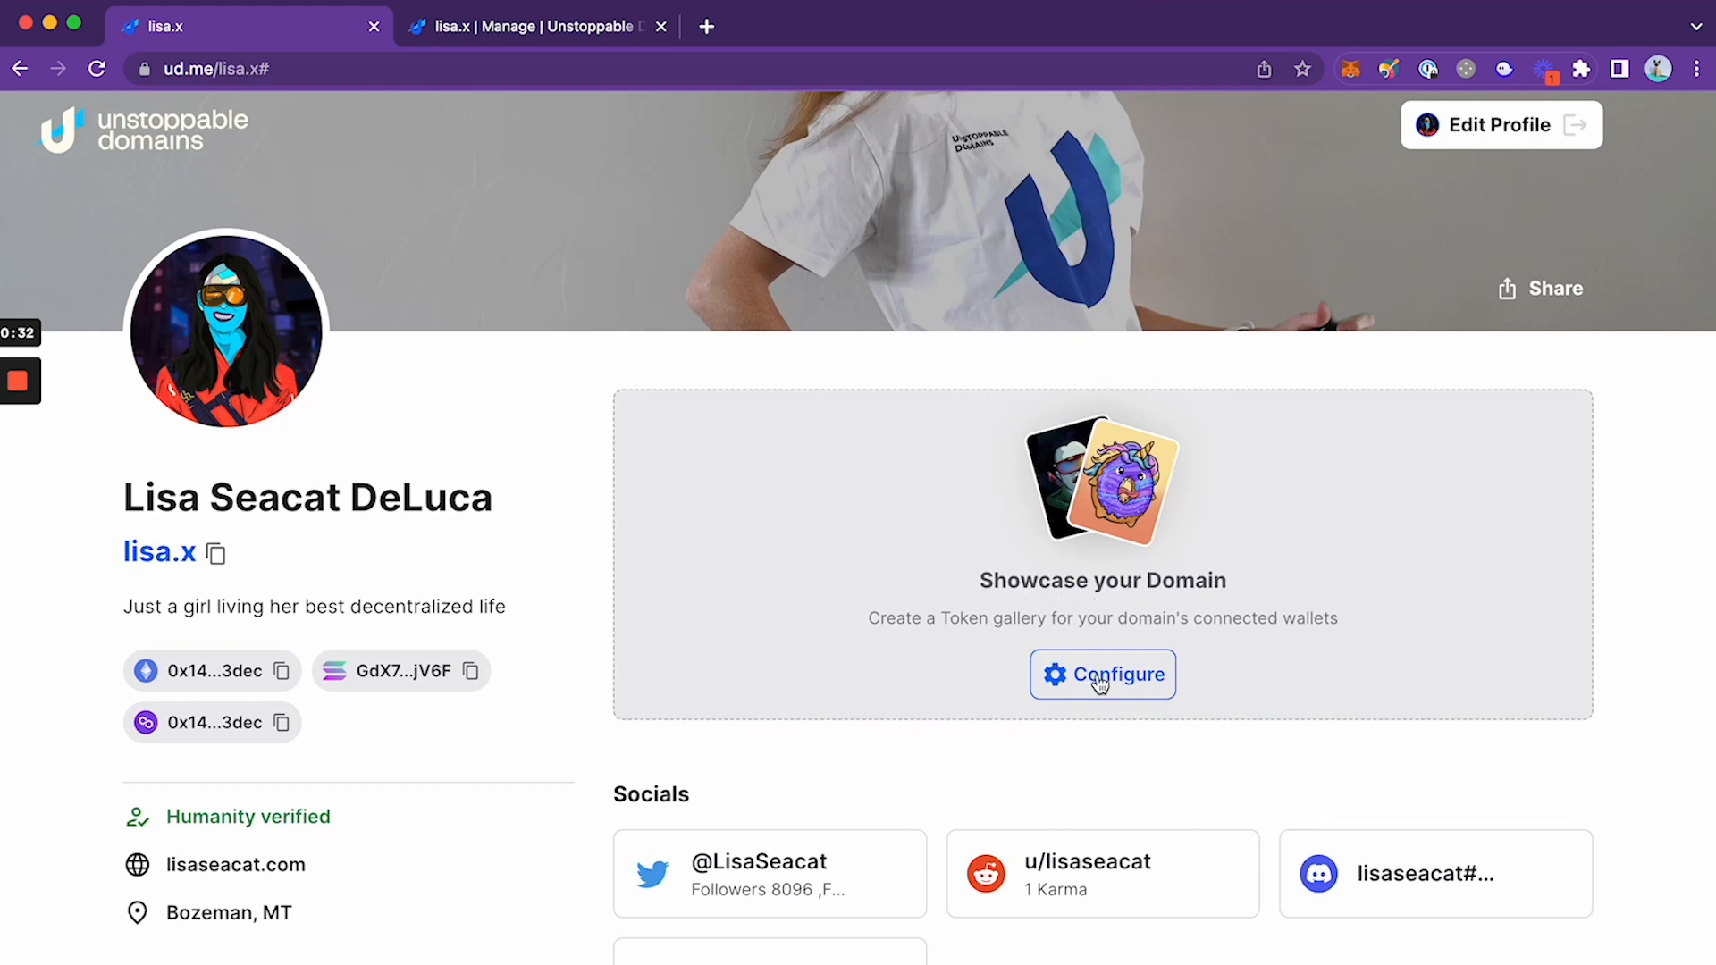
Add SOL to the gallery's ETH and MATIC chains, save, and sign the MetaMask request
{"action": "left_click", "coordinate": [1102, 674]}
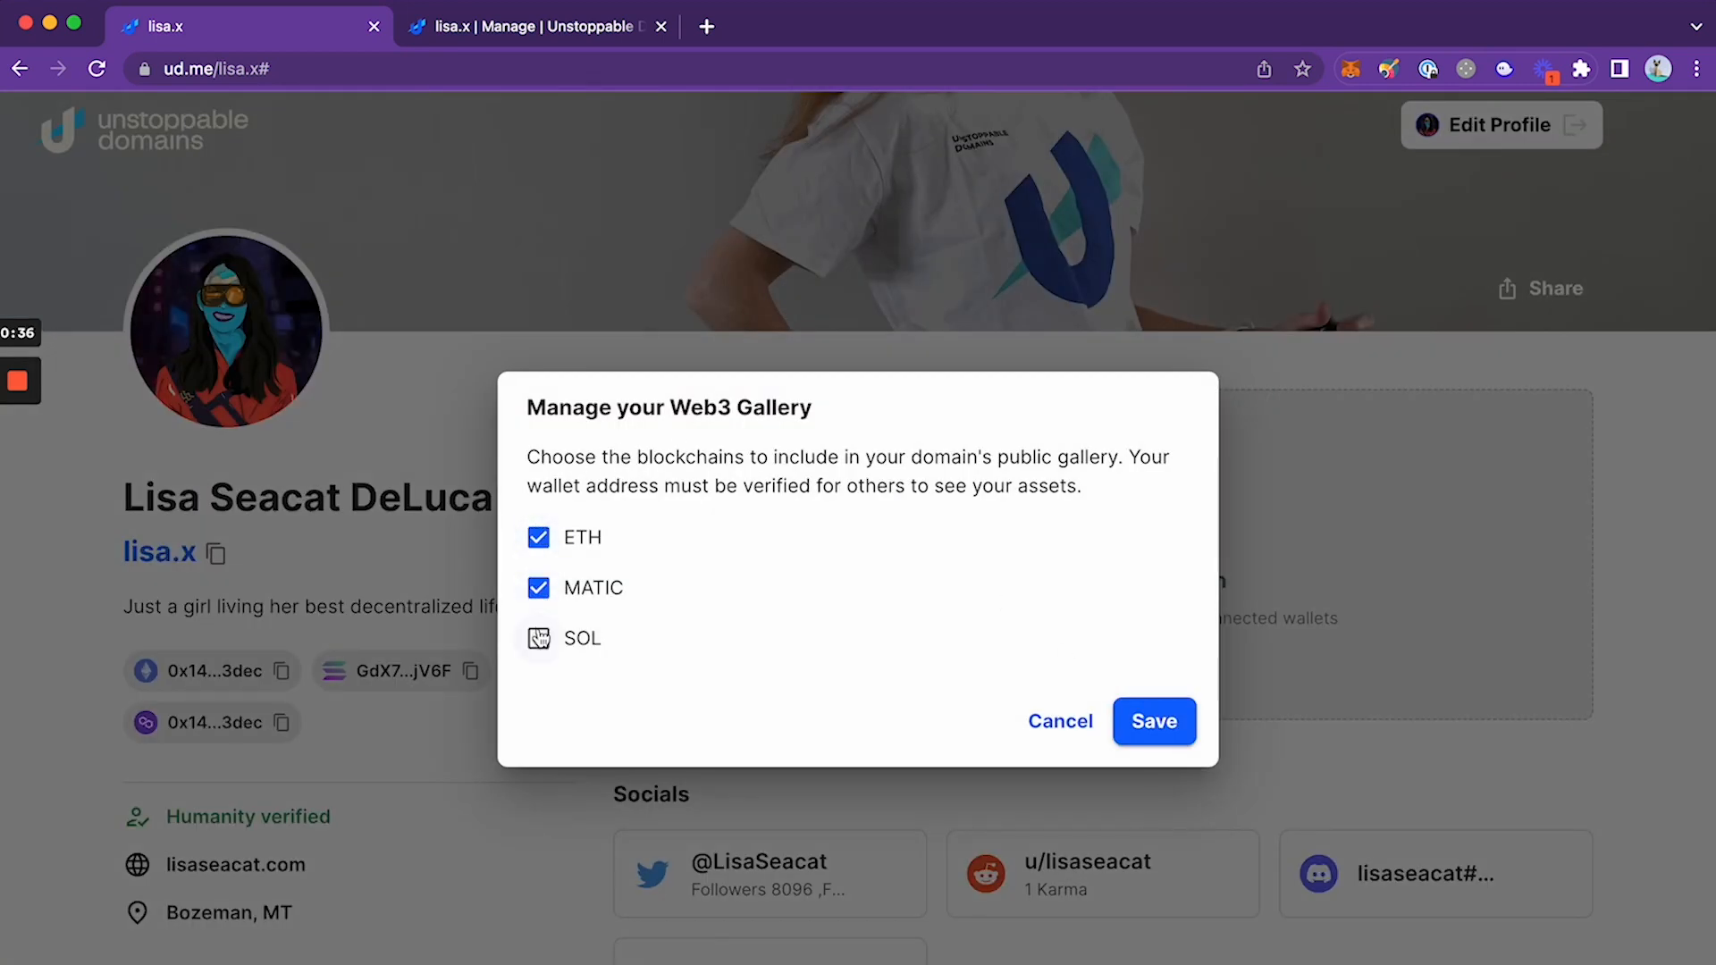
{"action": "left_click", "coordinate": [538, 638]}
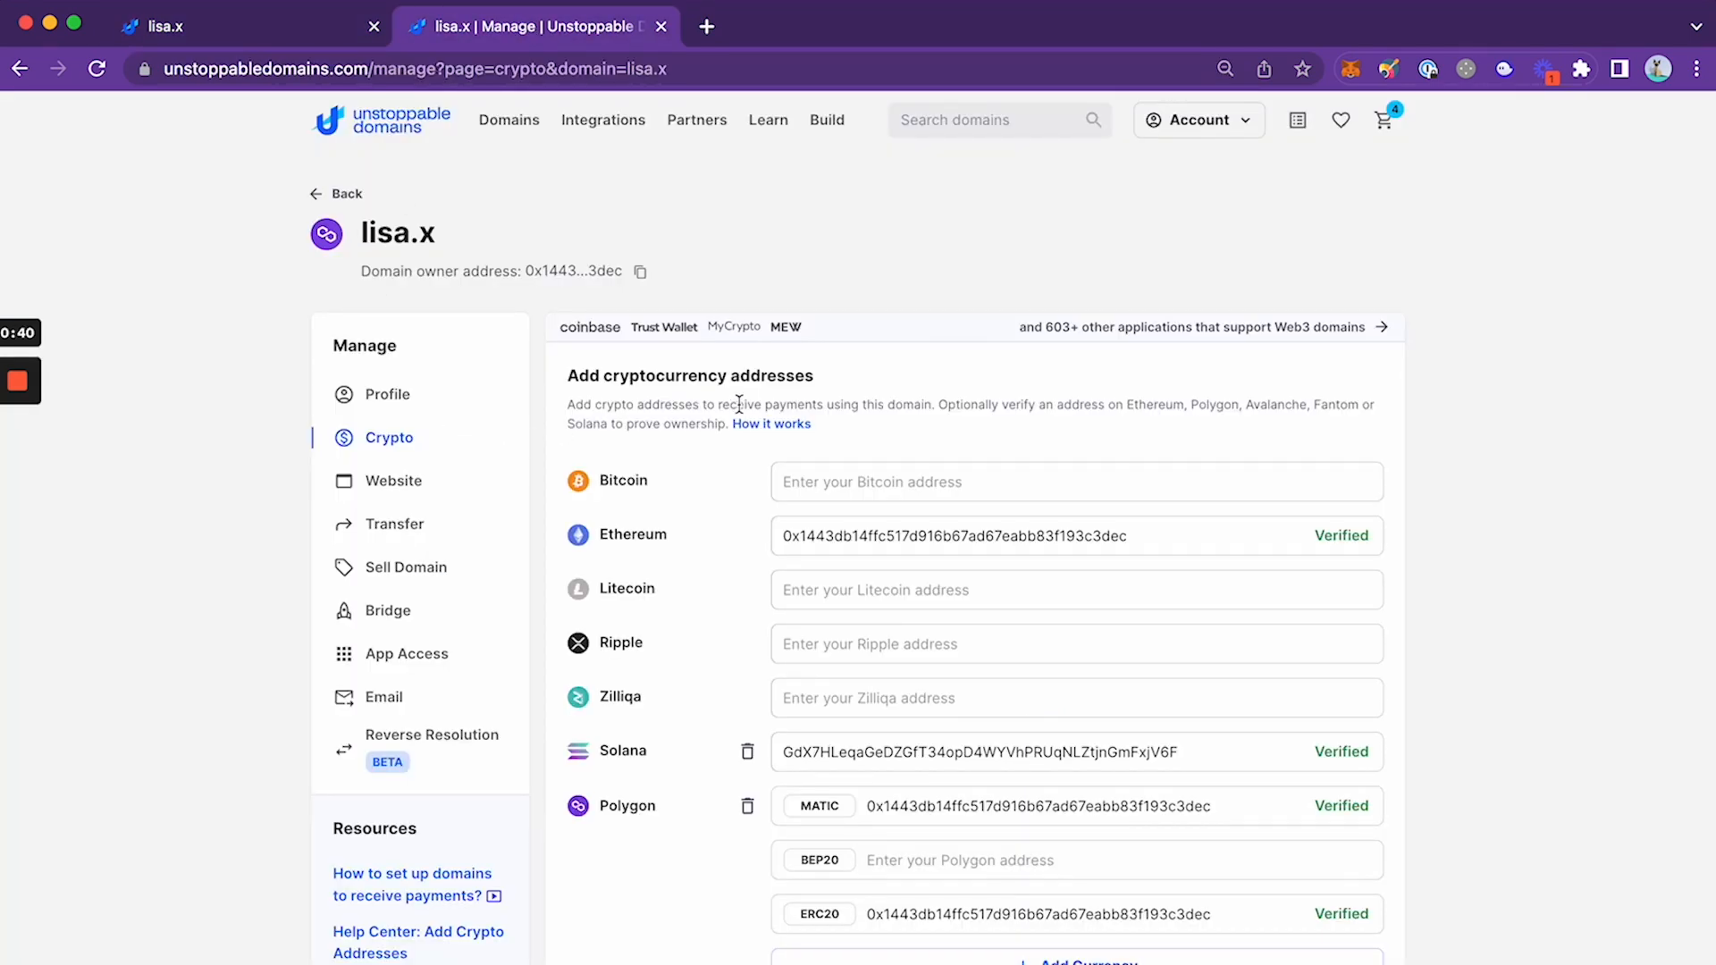
{"action": "mouse_move", "coordinate": [704, 496]}
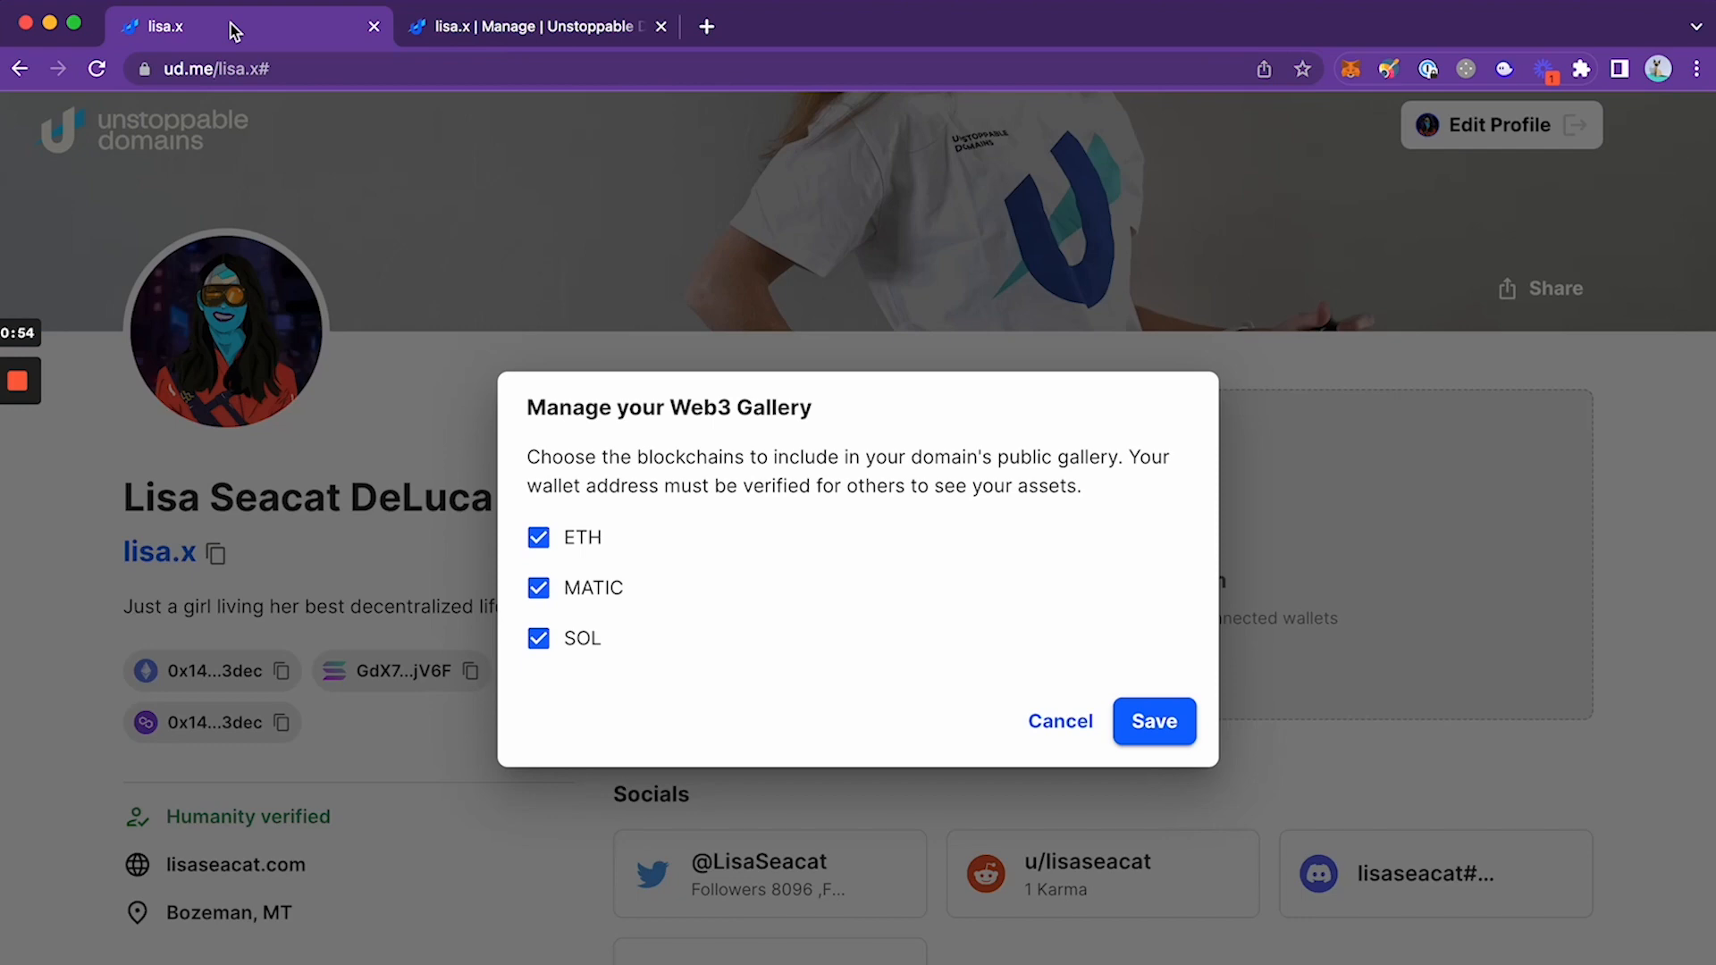
{"action": "left_click", "coordinate": [1153, 721]}
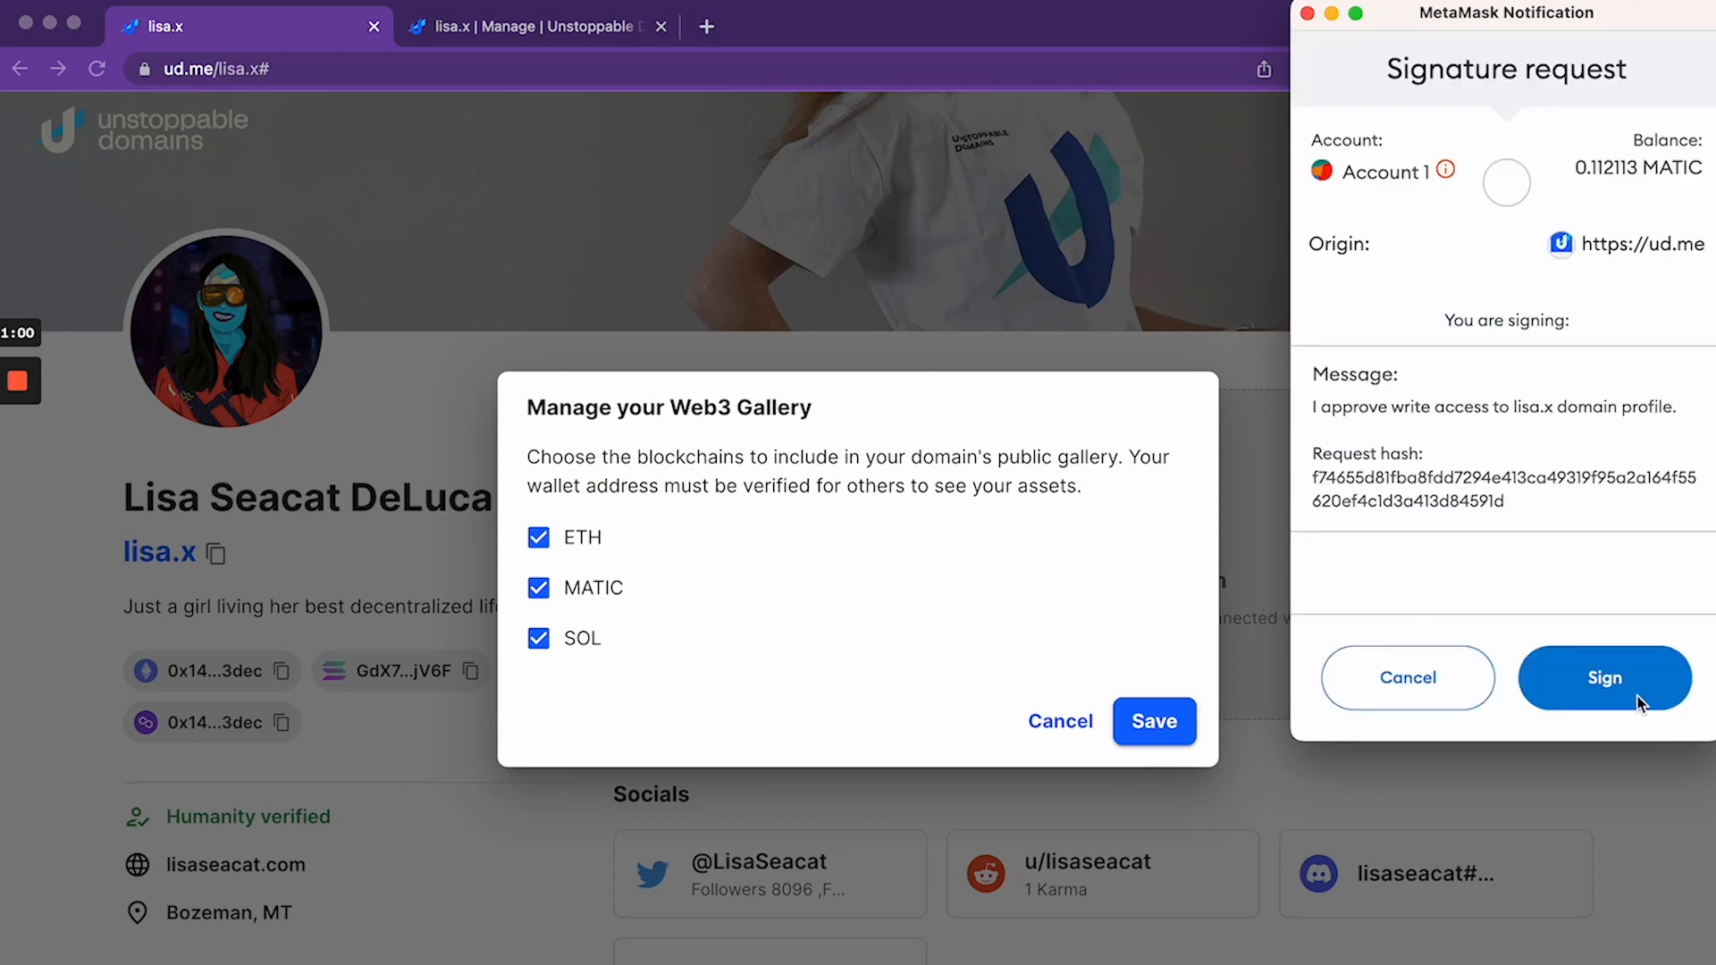
{"action": "left_click", "coordinate": [1604, 677]}
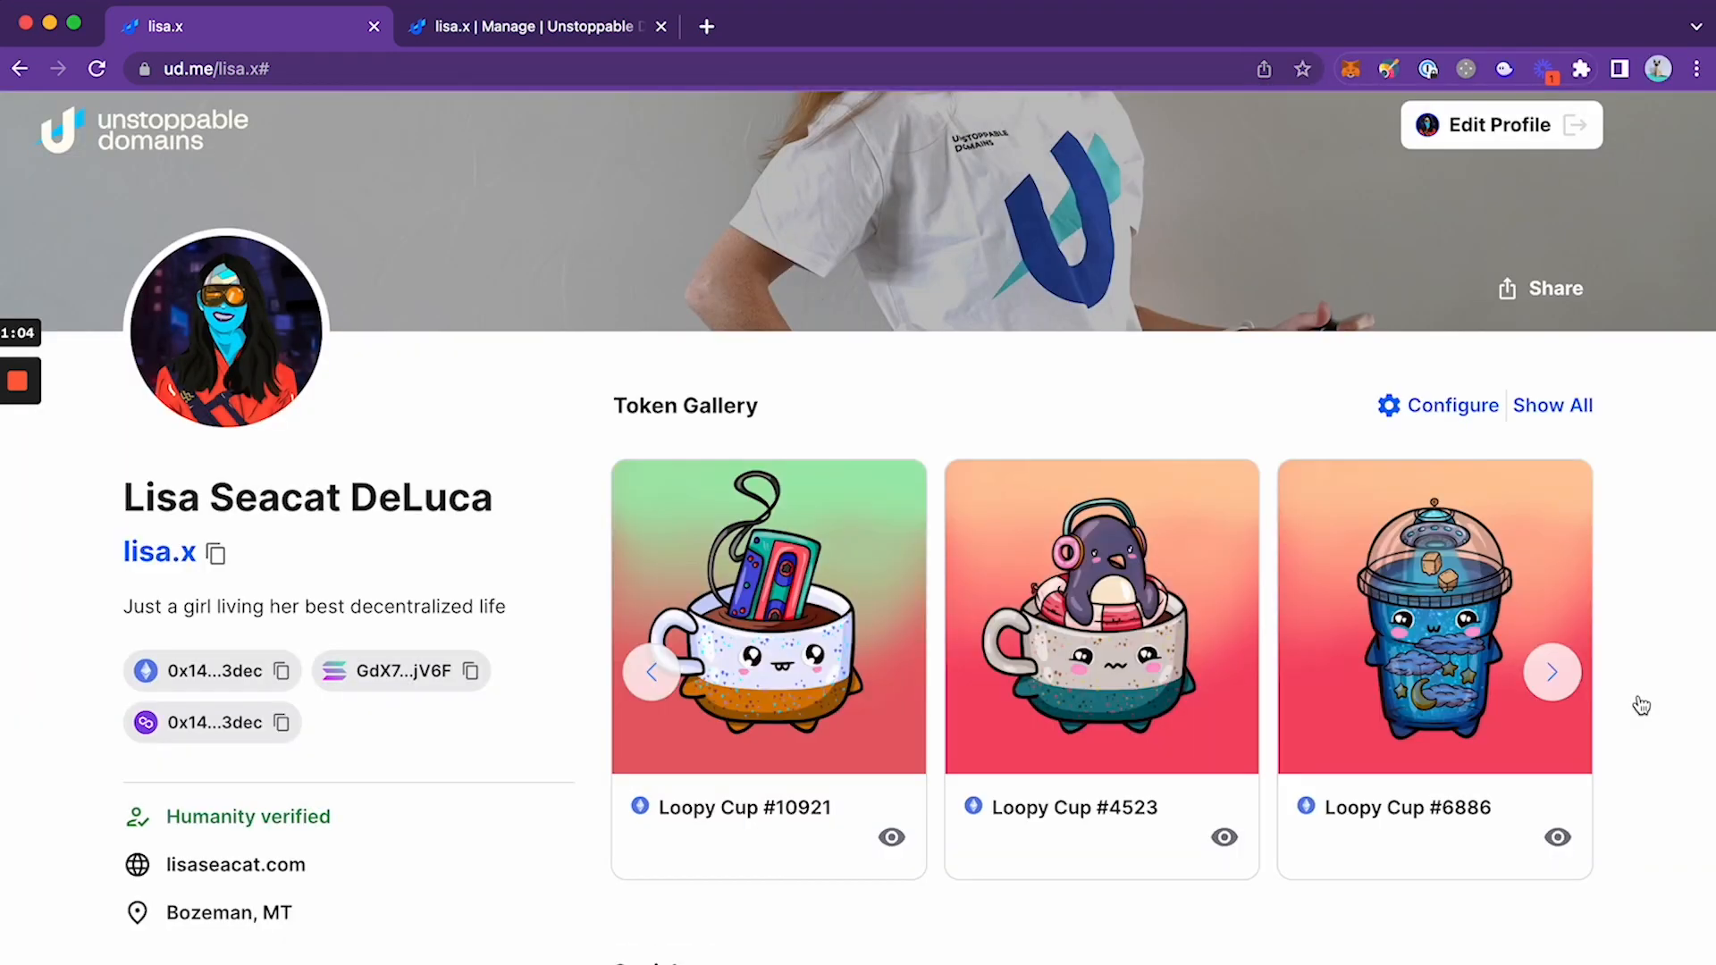
{"action": "mouse_move", "coordinate": [954, 483]}
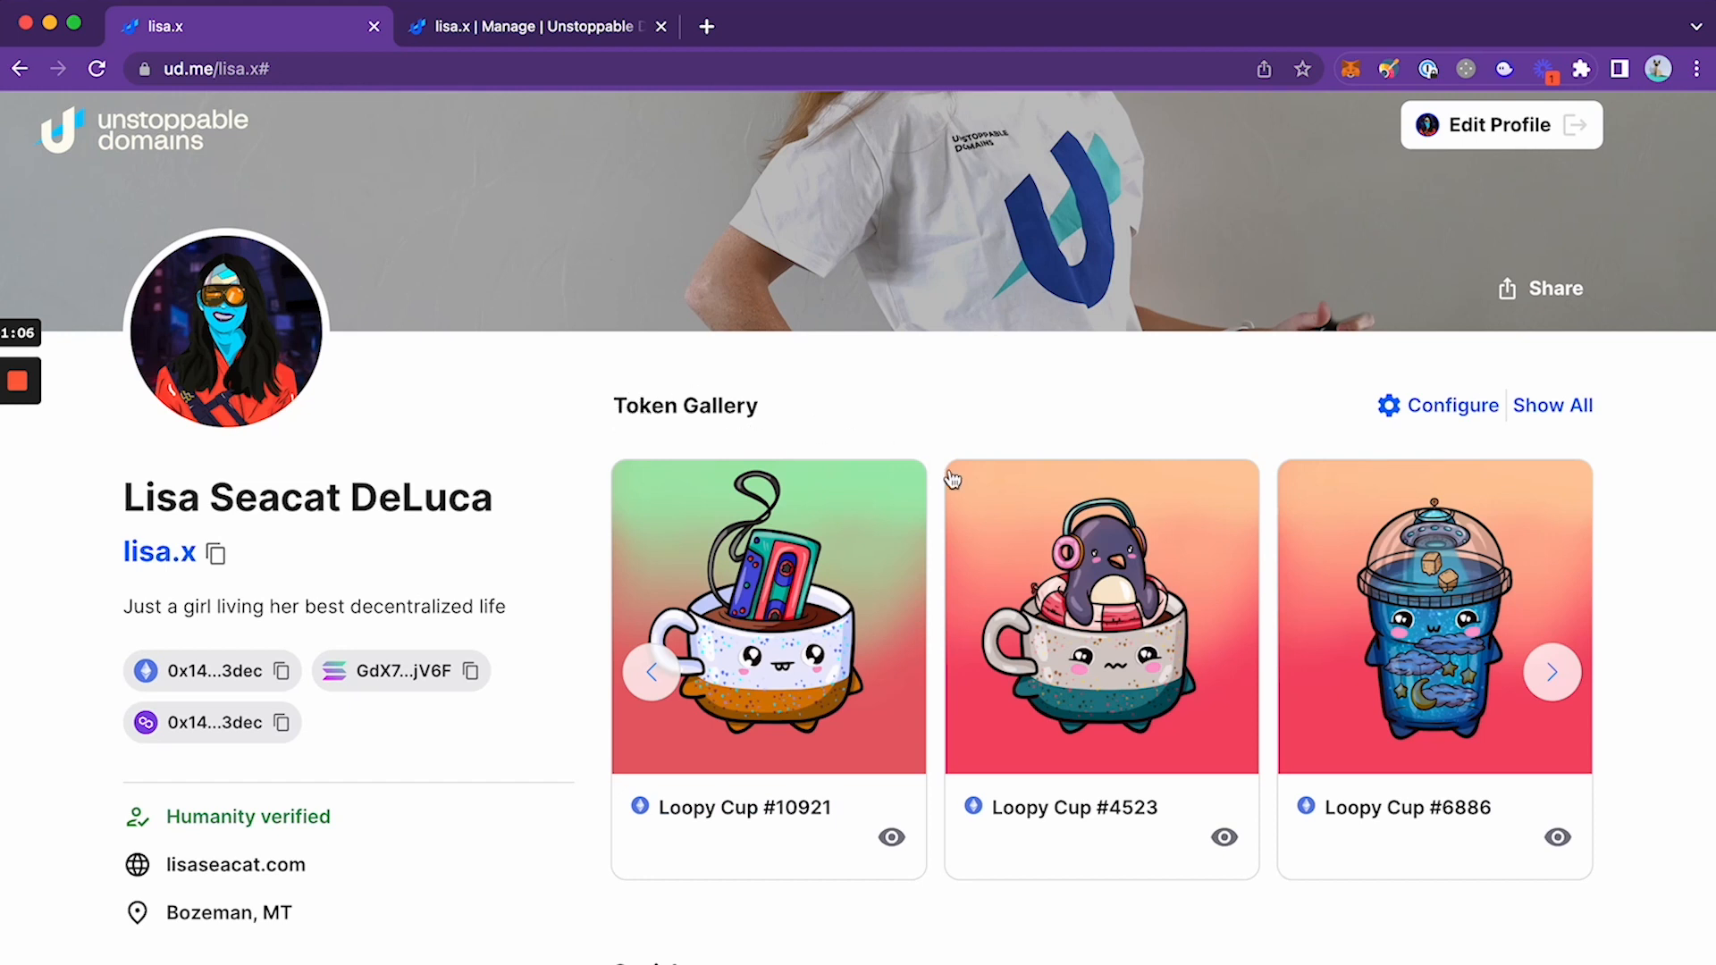
Page through the token carousel and preview, then close, Loopy Donut #3653's details
{"action": "left_click", "coordinate": [1551, 671]}
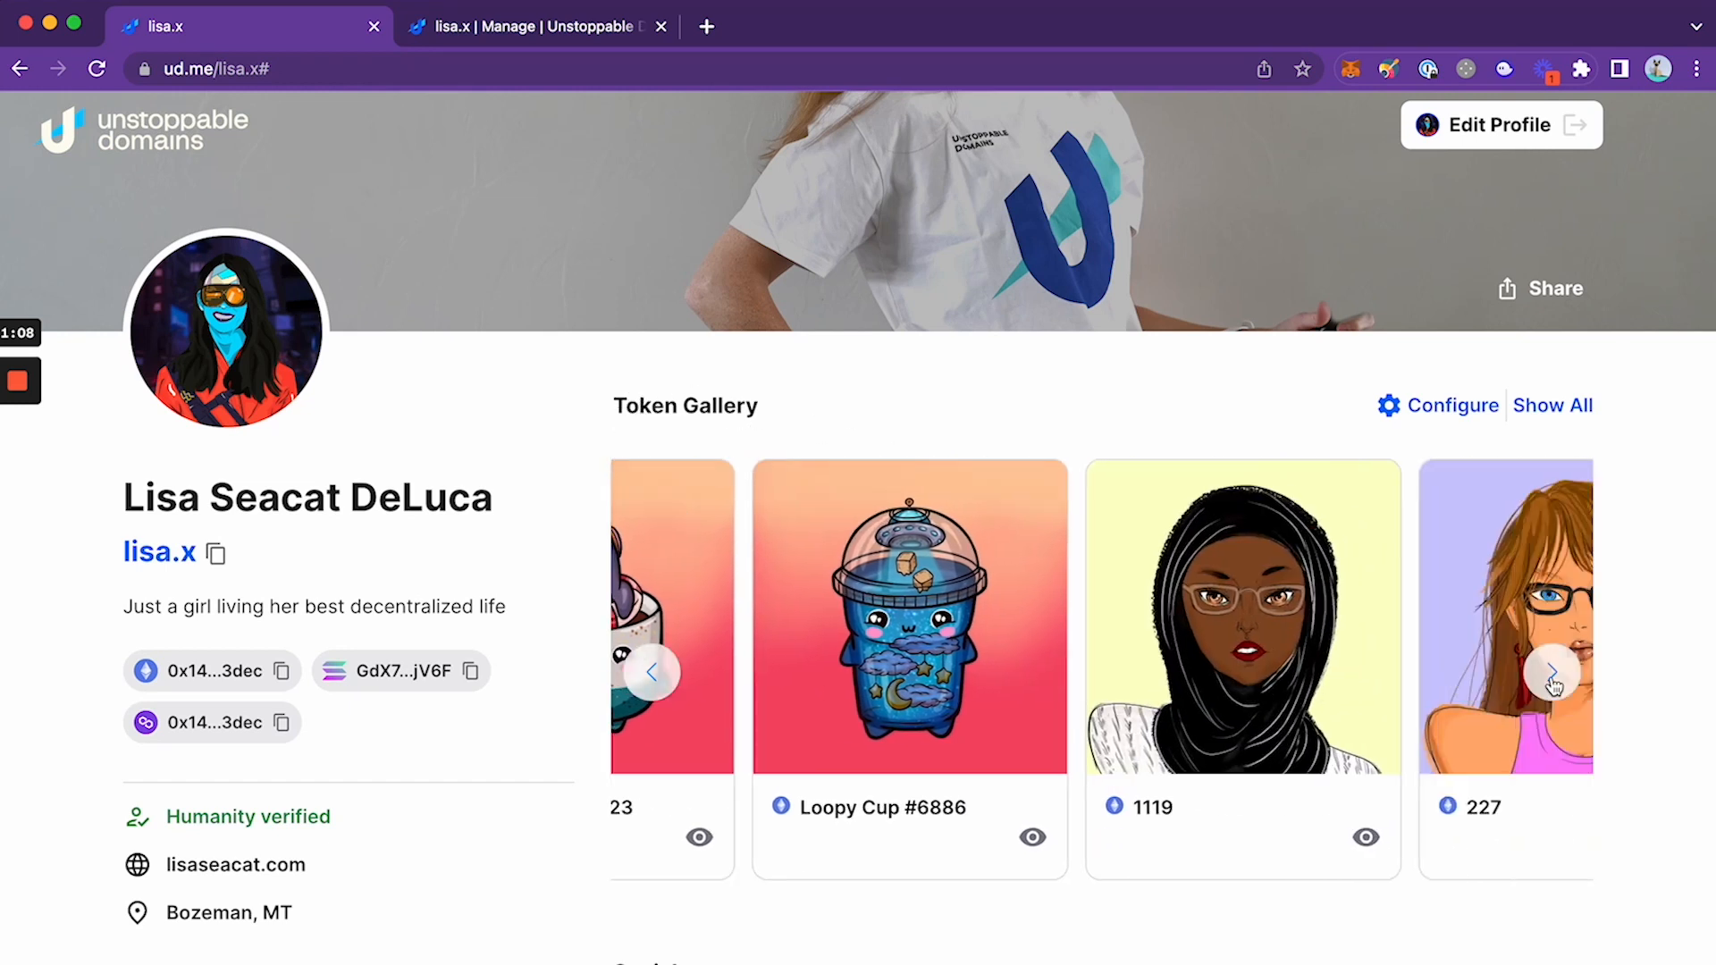
{"action": "left_click", "coordinate": [1553, 679]}
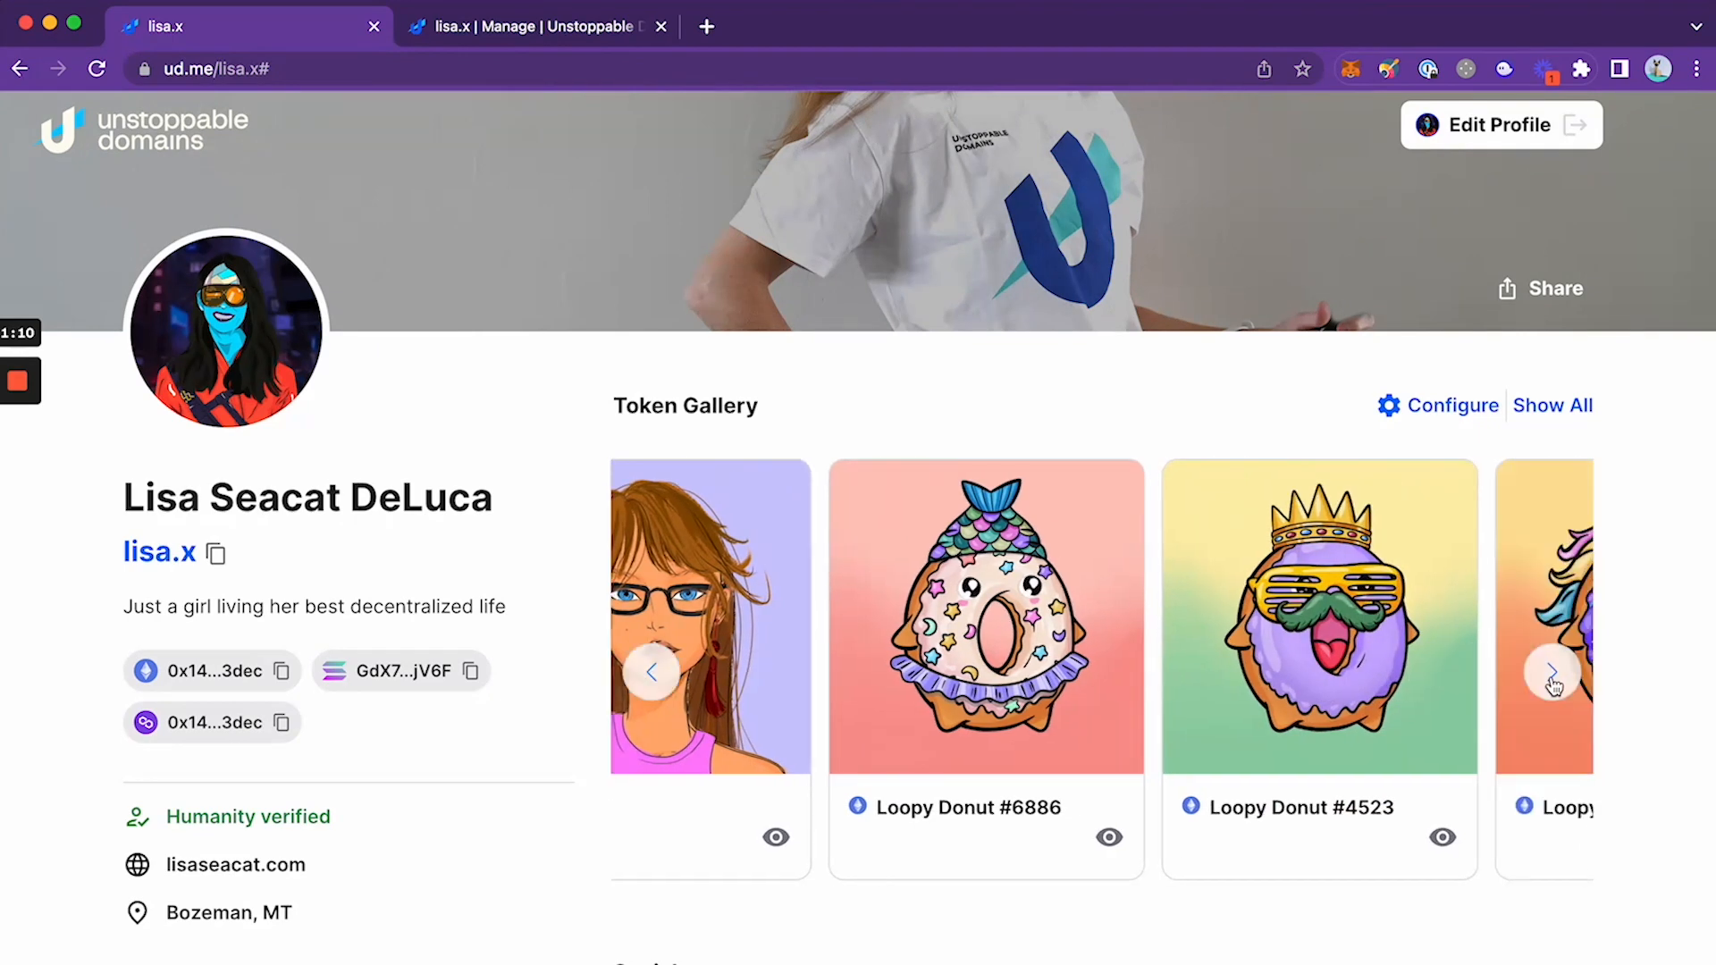
{"action": "left_click", "coordinate": [1550, 679]}
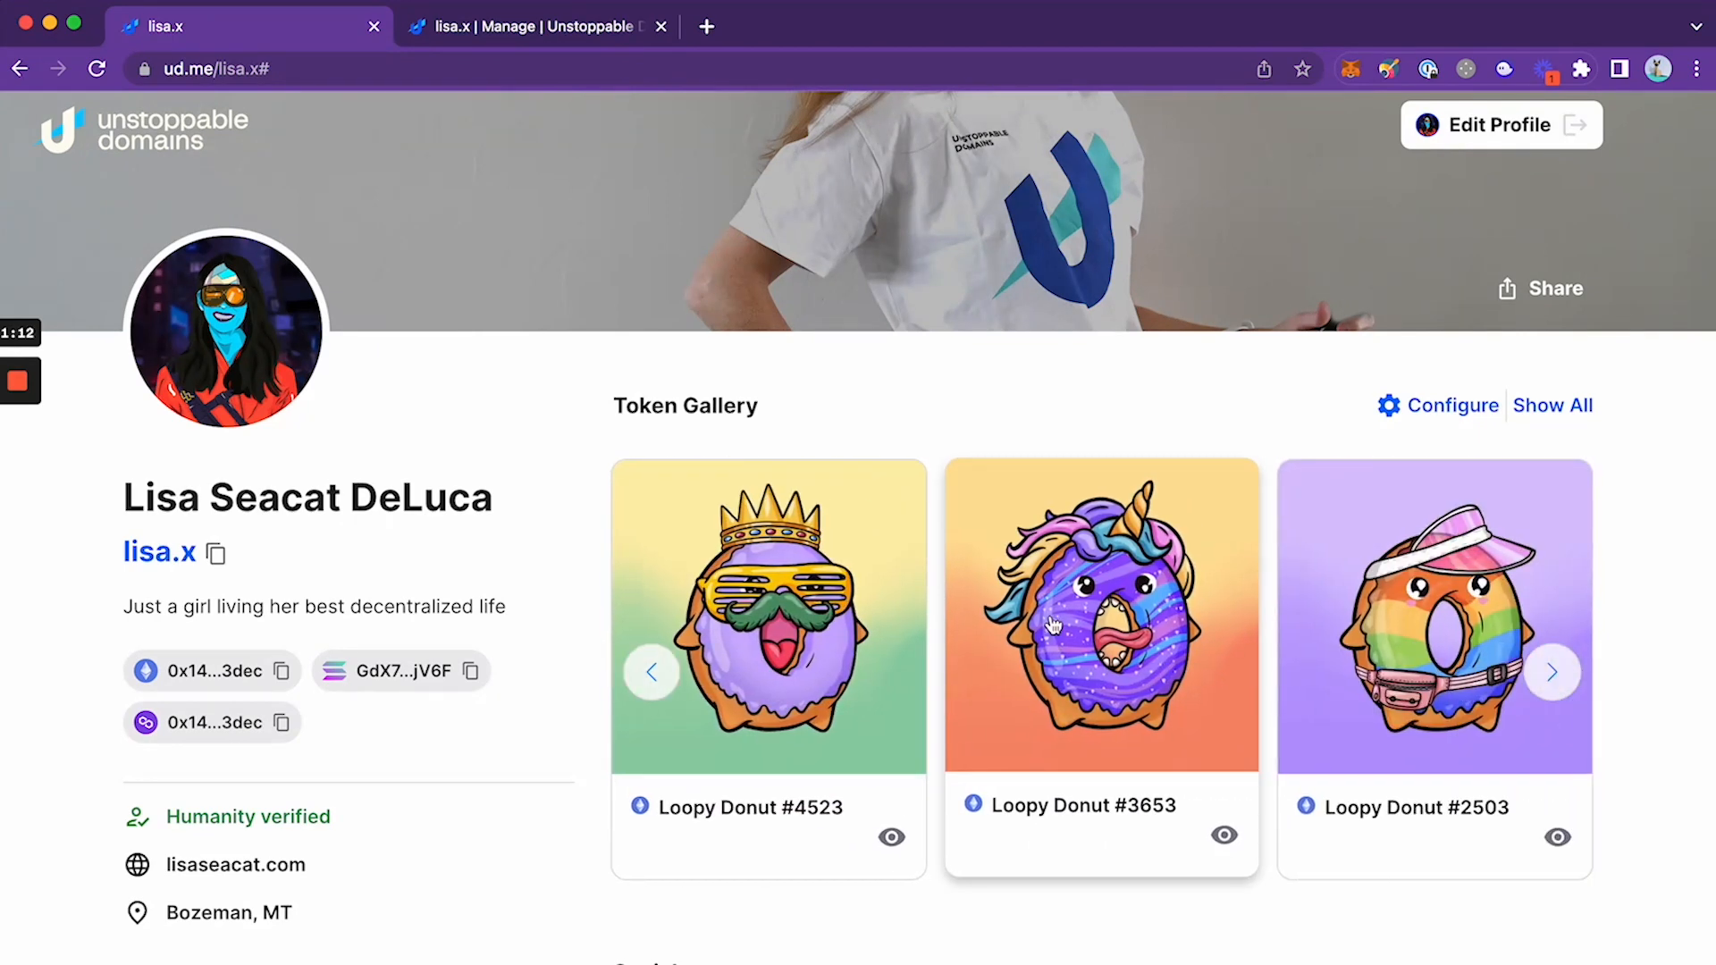
{"action": "left_click", "coordinate": [1102, 639]}
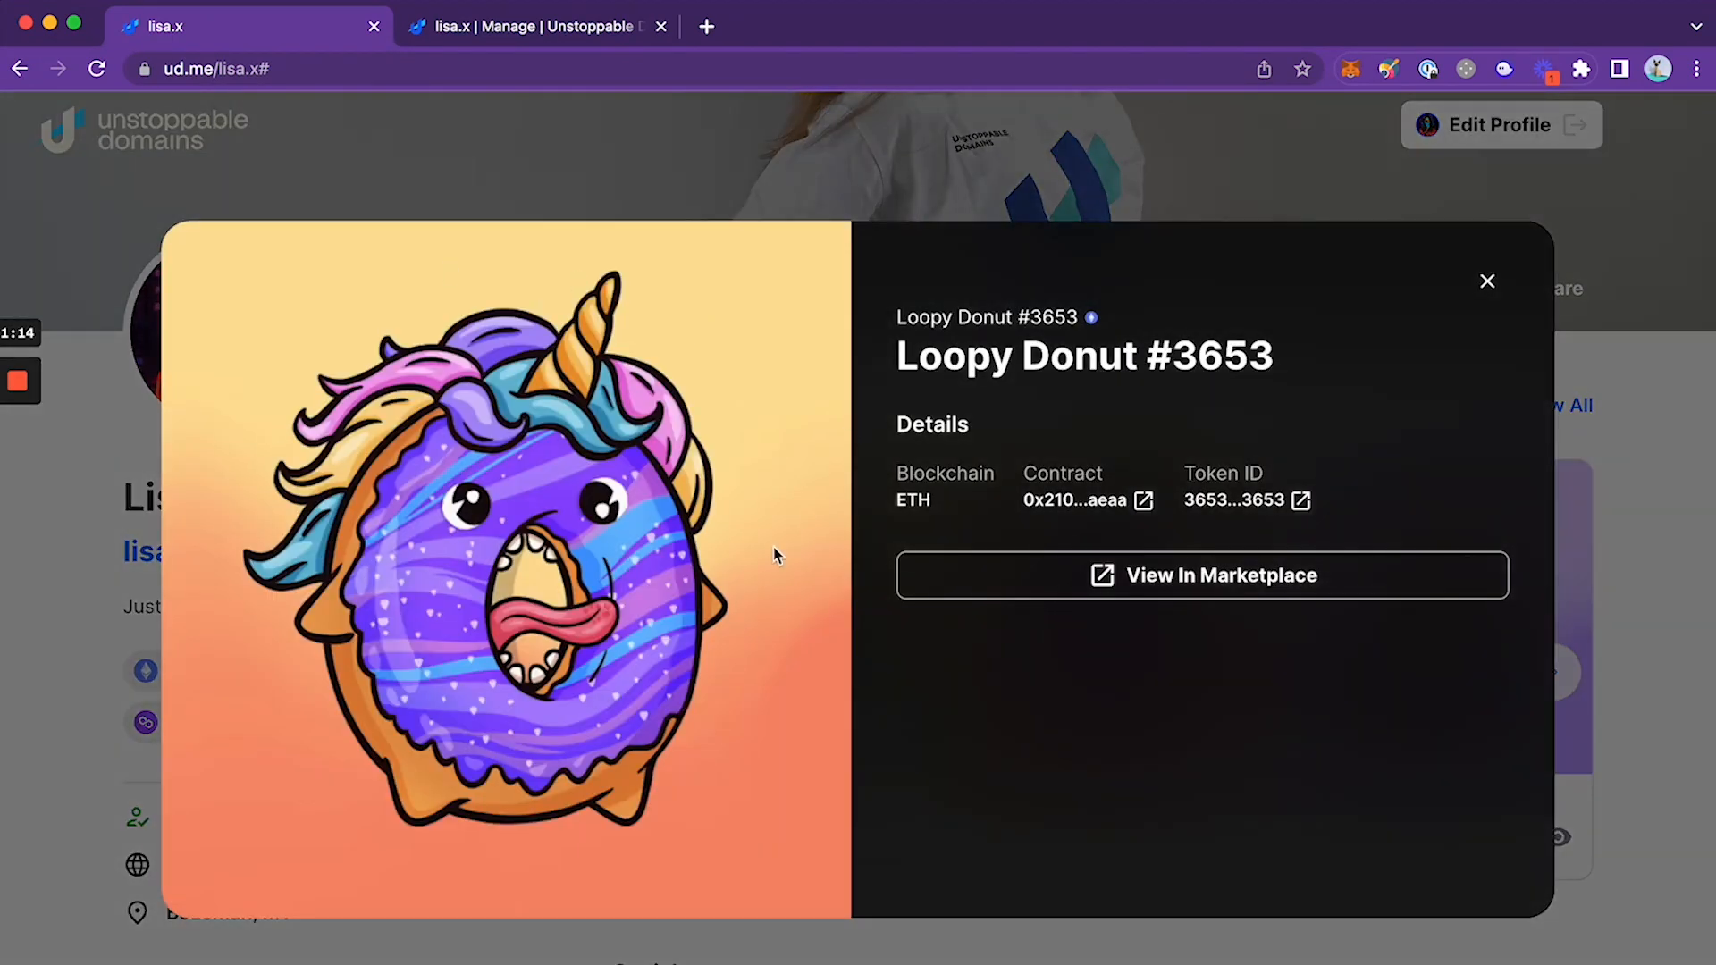
{"action": "left_click", "coordinate": [1486, 281]}
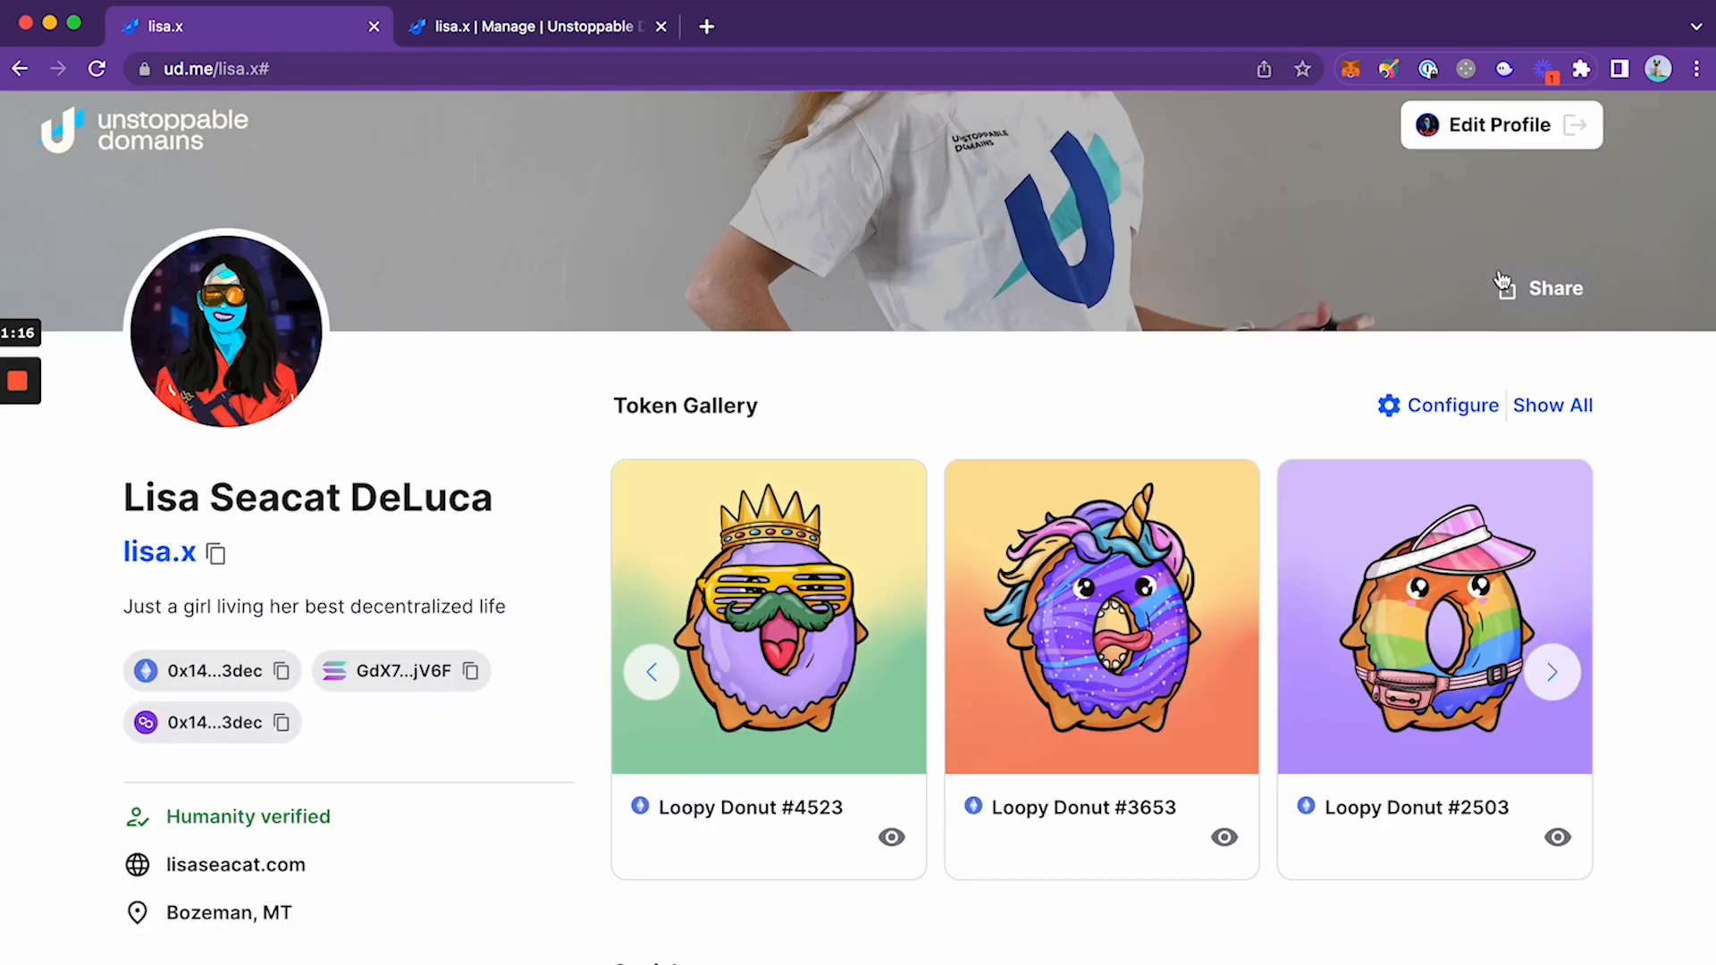
Show all 17 tokens and scroll through the expanded gallery
{"action": "left_click", "coordinate": [1552, 406]}
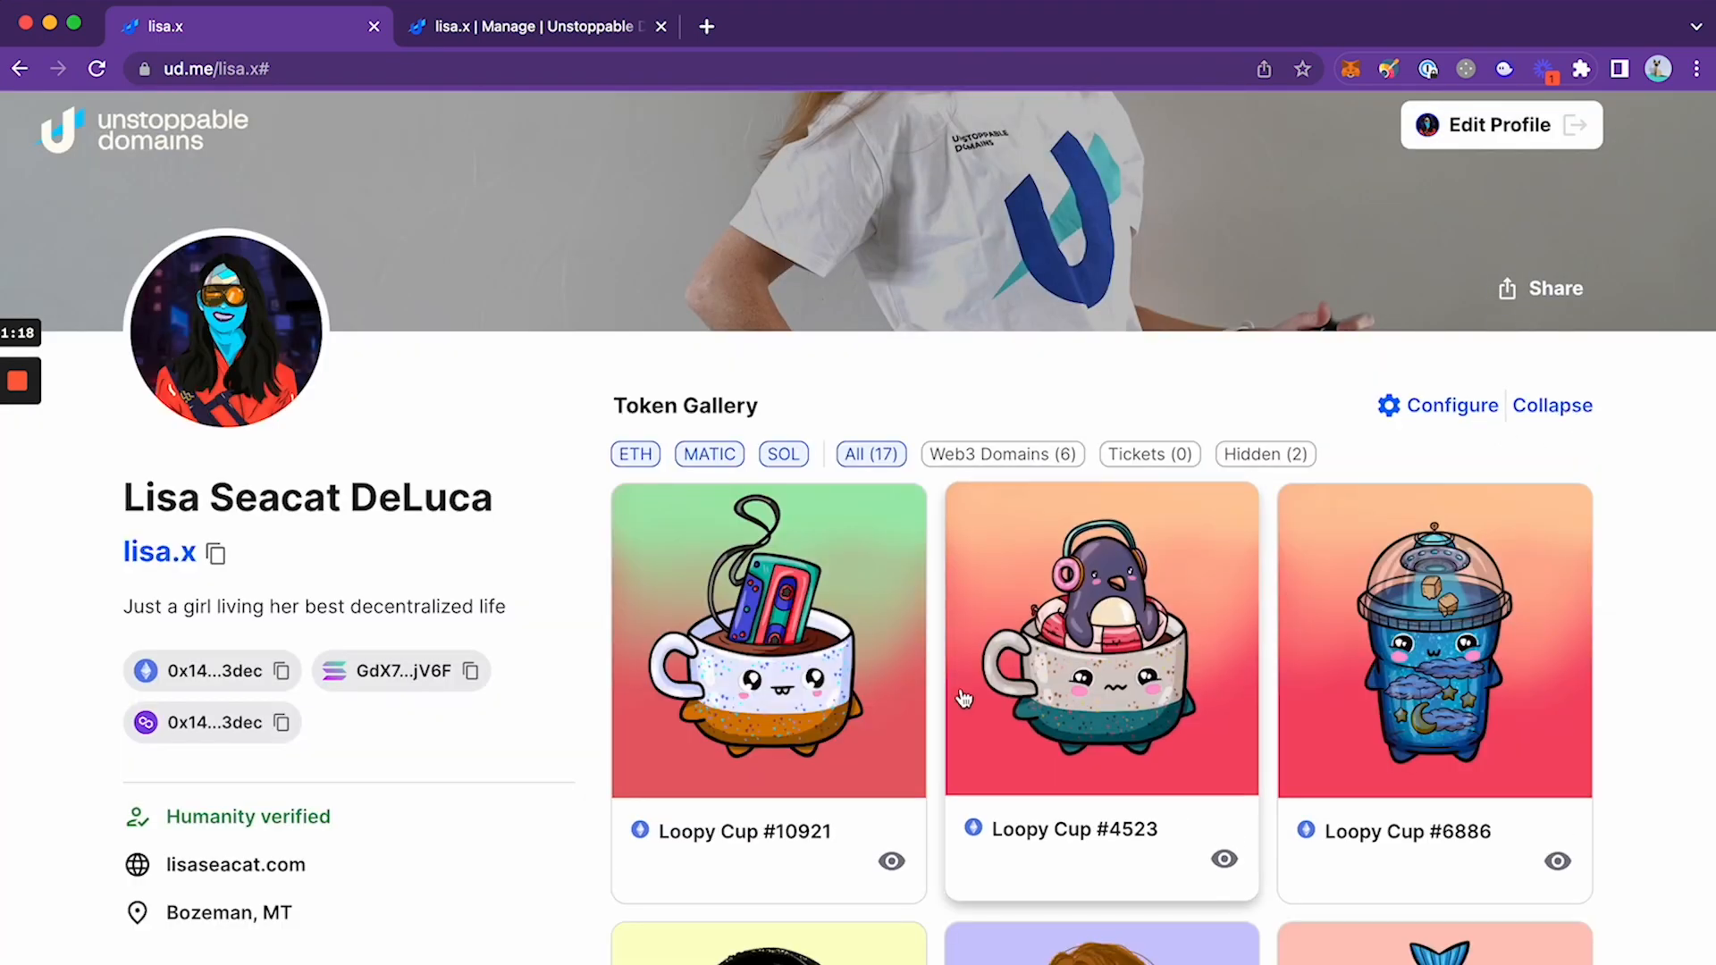
{"action": "scroll", "scroll_direction": "down", "scroll_amount": 3}
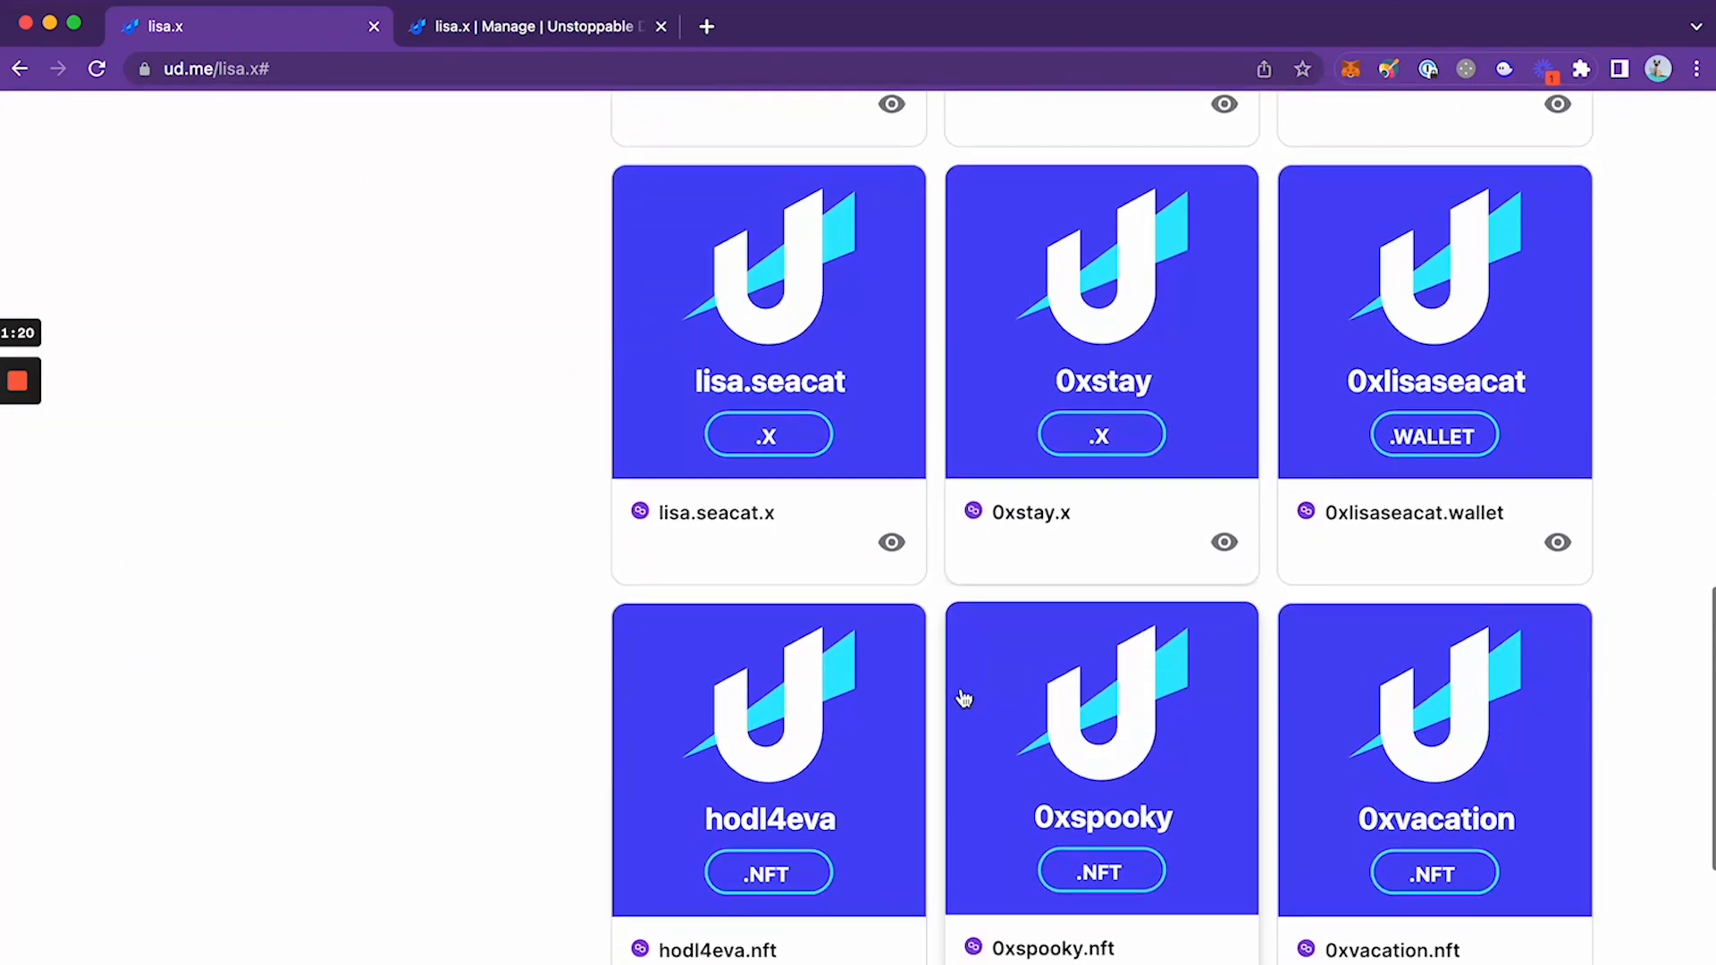
{"action": "scroll", "scroll_direction": "up", "scroll_amount": 3}
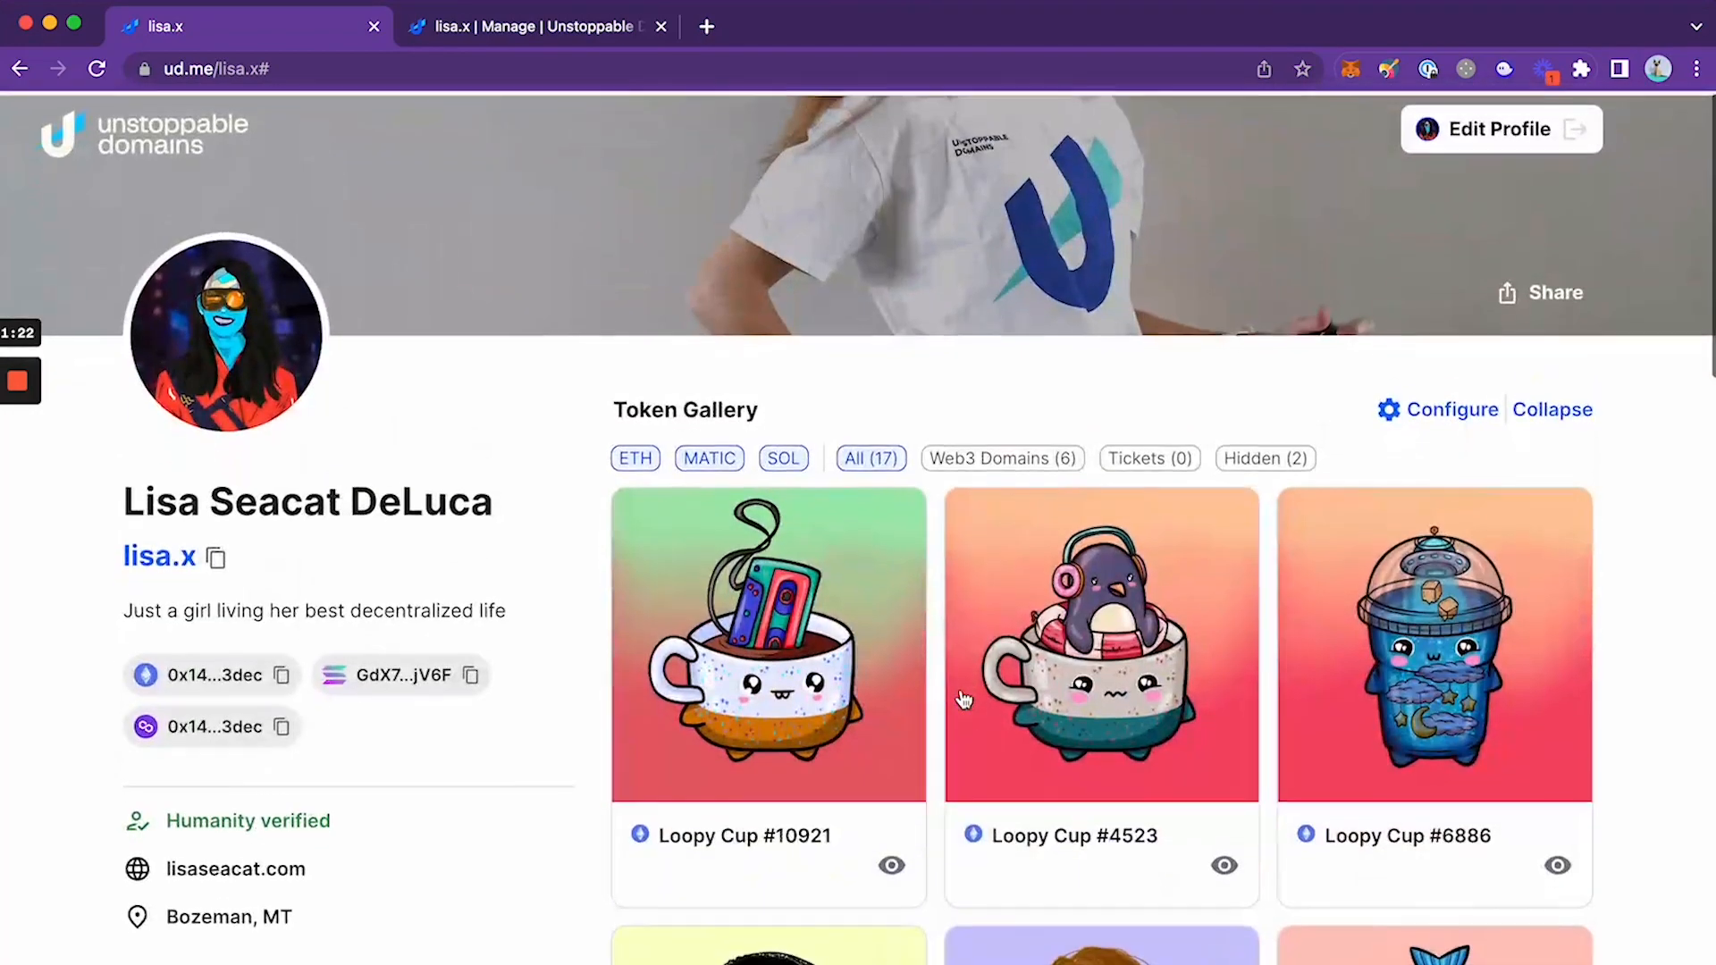
Filter the gallery to Web3 Domains, scroll to DESK Key, and hide it
{"action": "left_click", "coordinate": [1003, 455]}
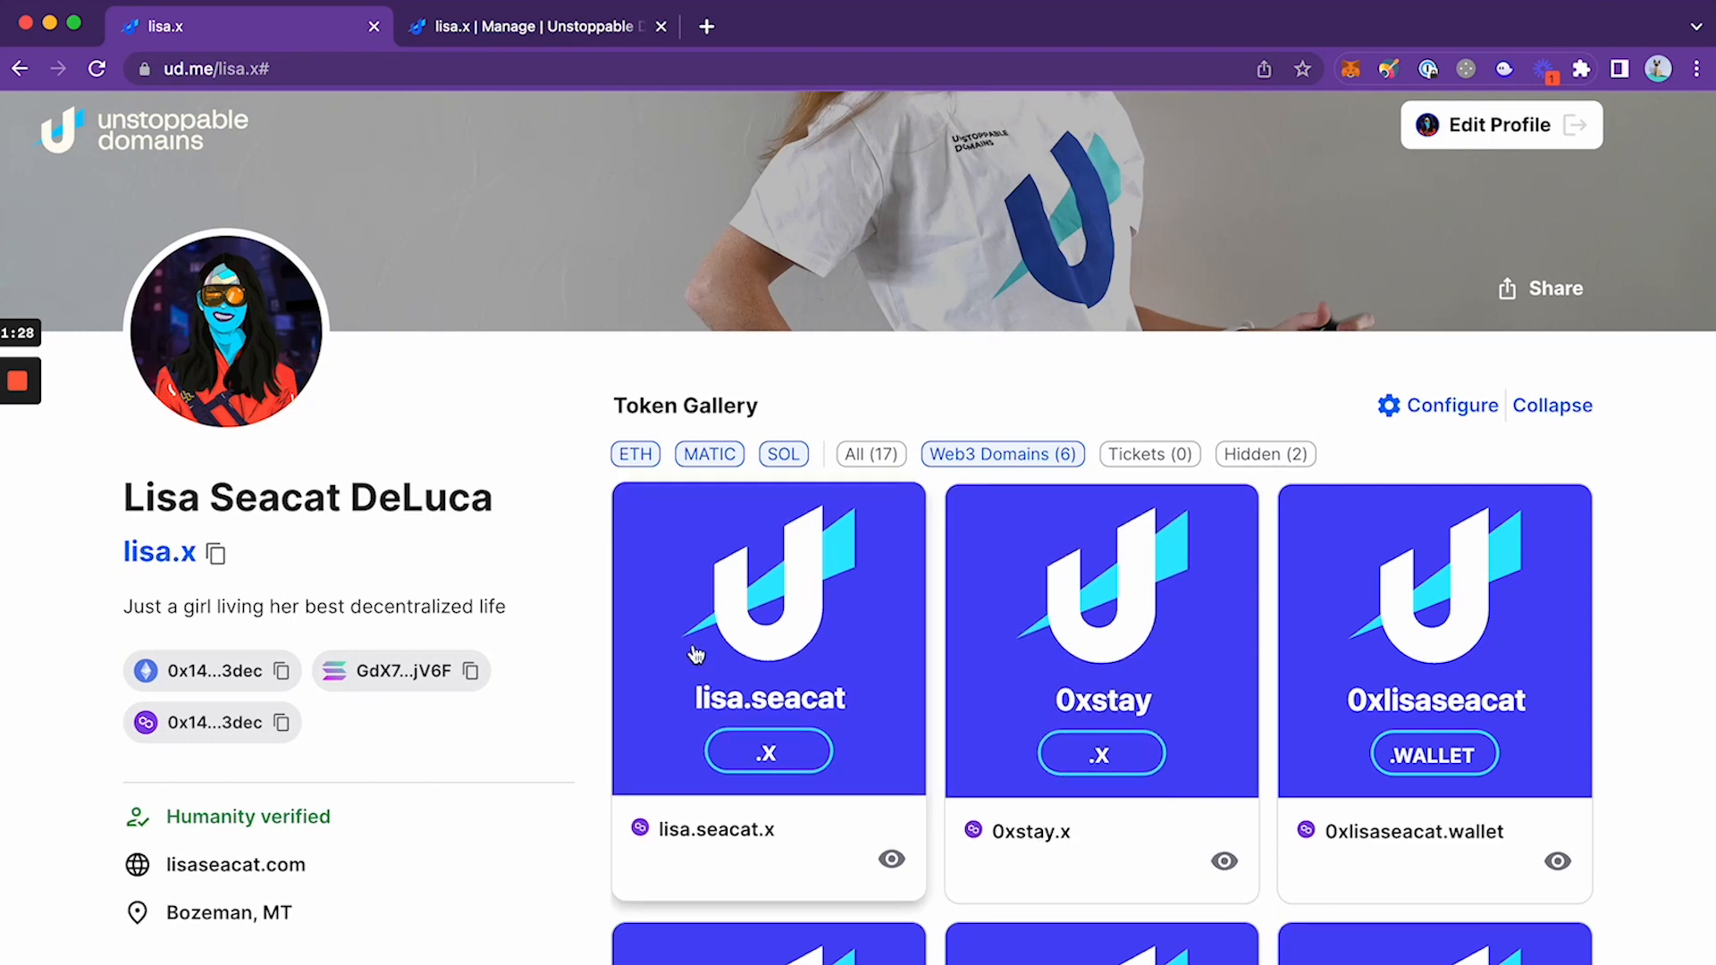
{"action": "scroll", "scroll_direction": "down", "scroll_amount": 3}
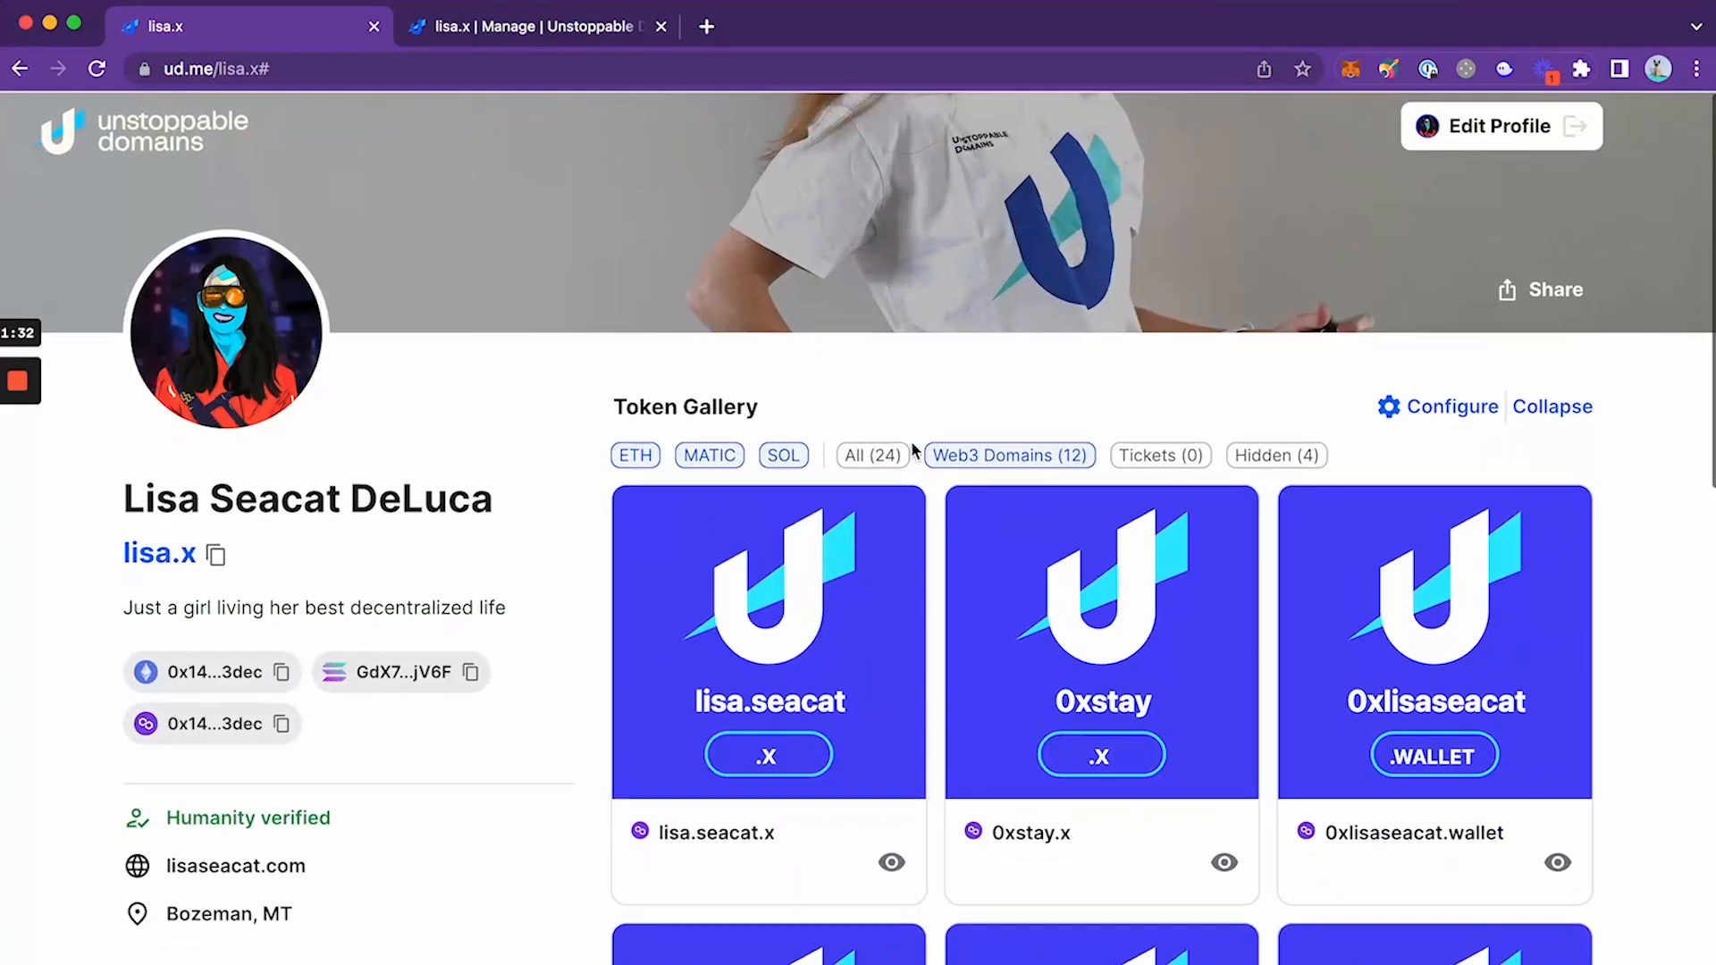
{"action": "scroll", "scroll_direction": "down", "scroll_amount": 3}
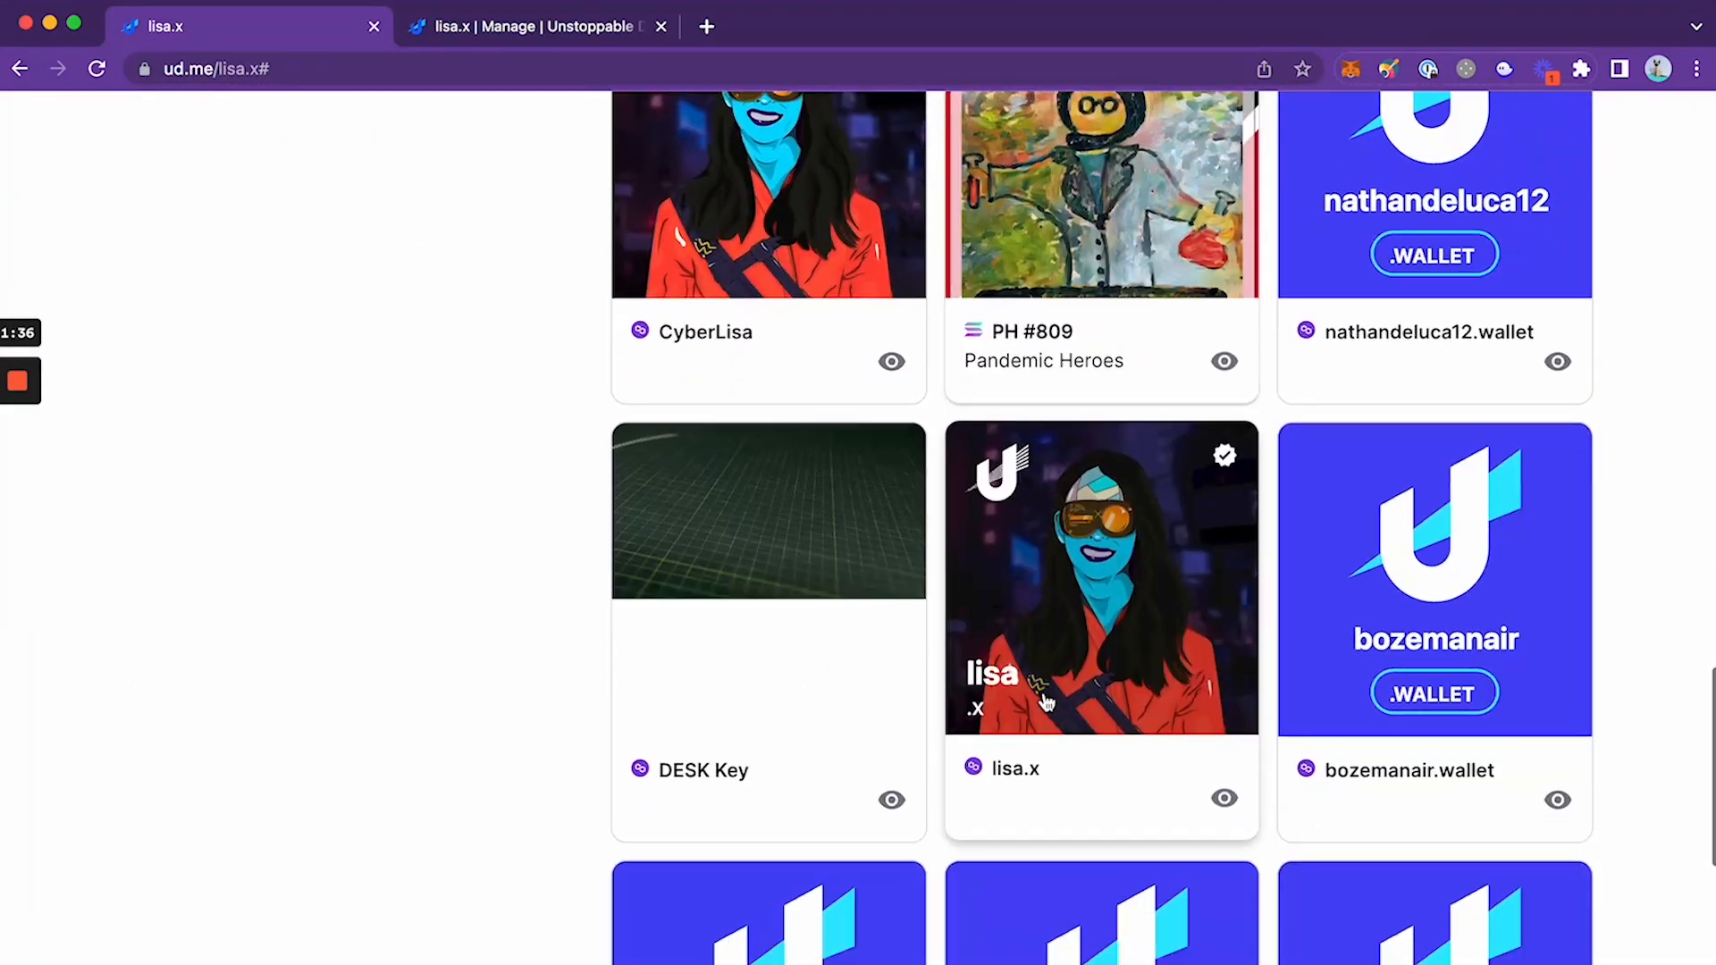
{"action": "scroll", "scroll_direction": "down", "scroll_amount": 3}
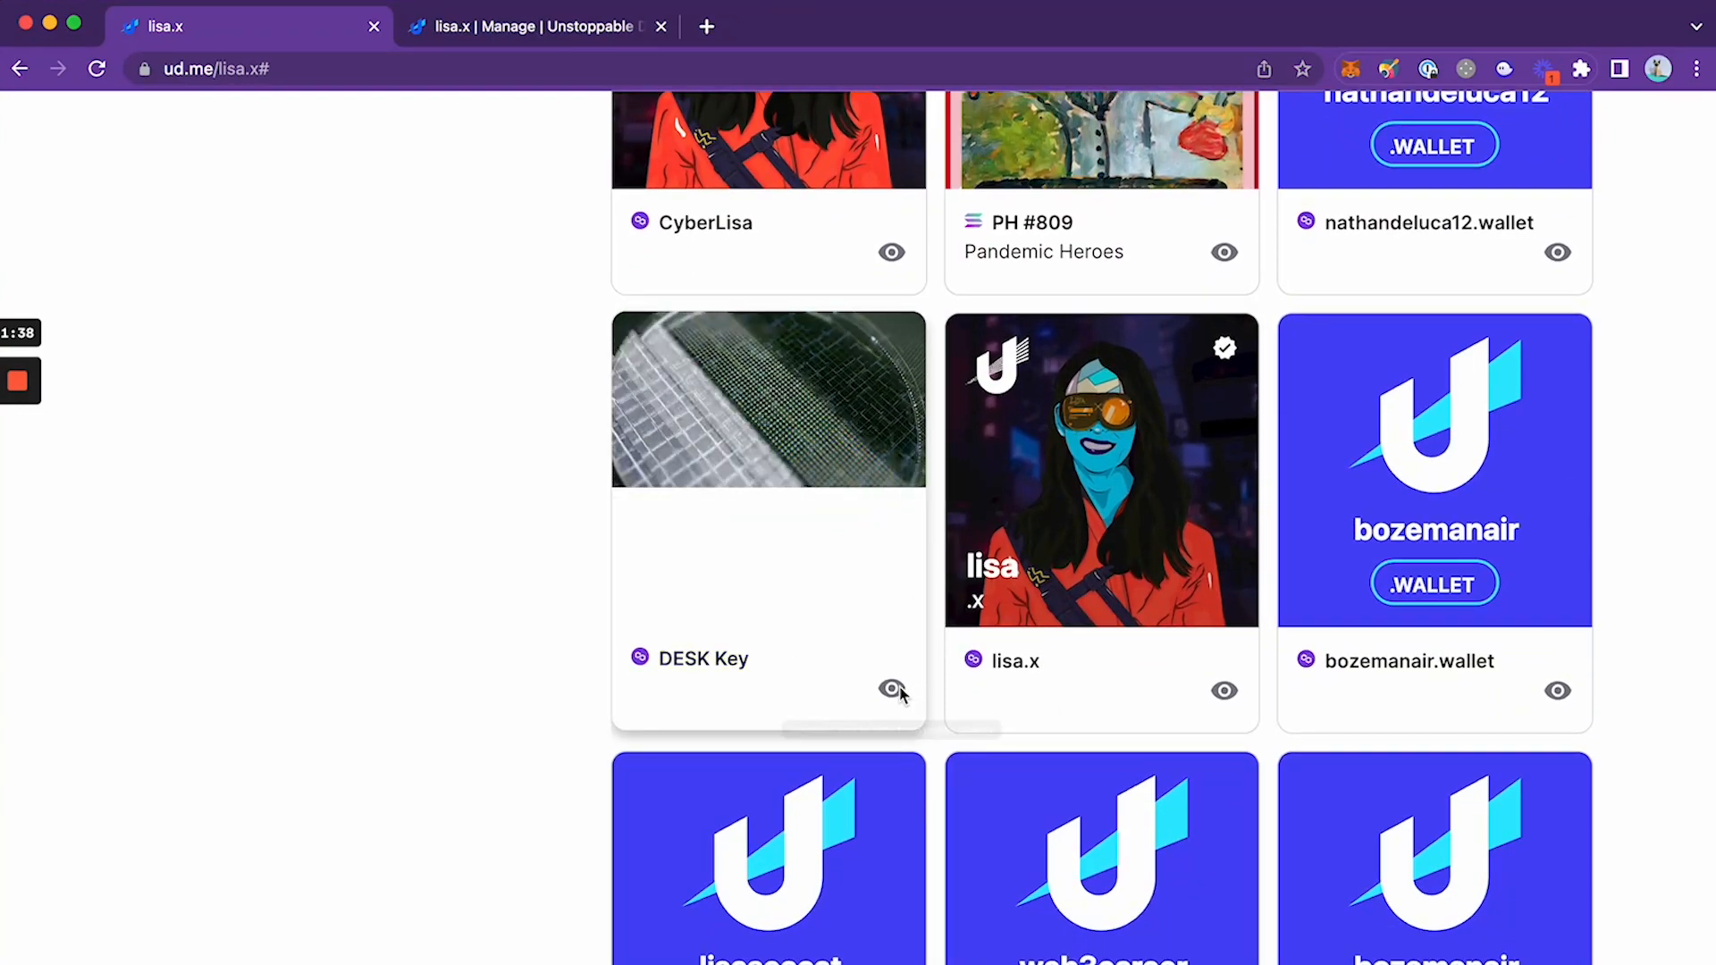
{"action": "left_click", "coordinate": [890, 688]}
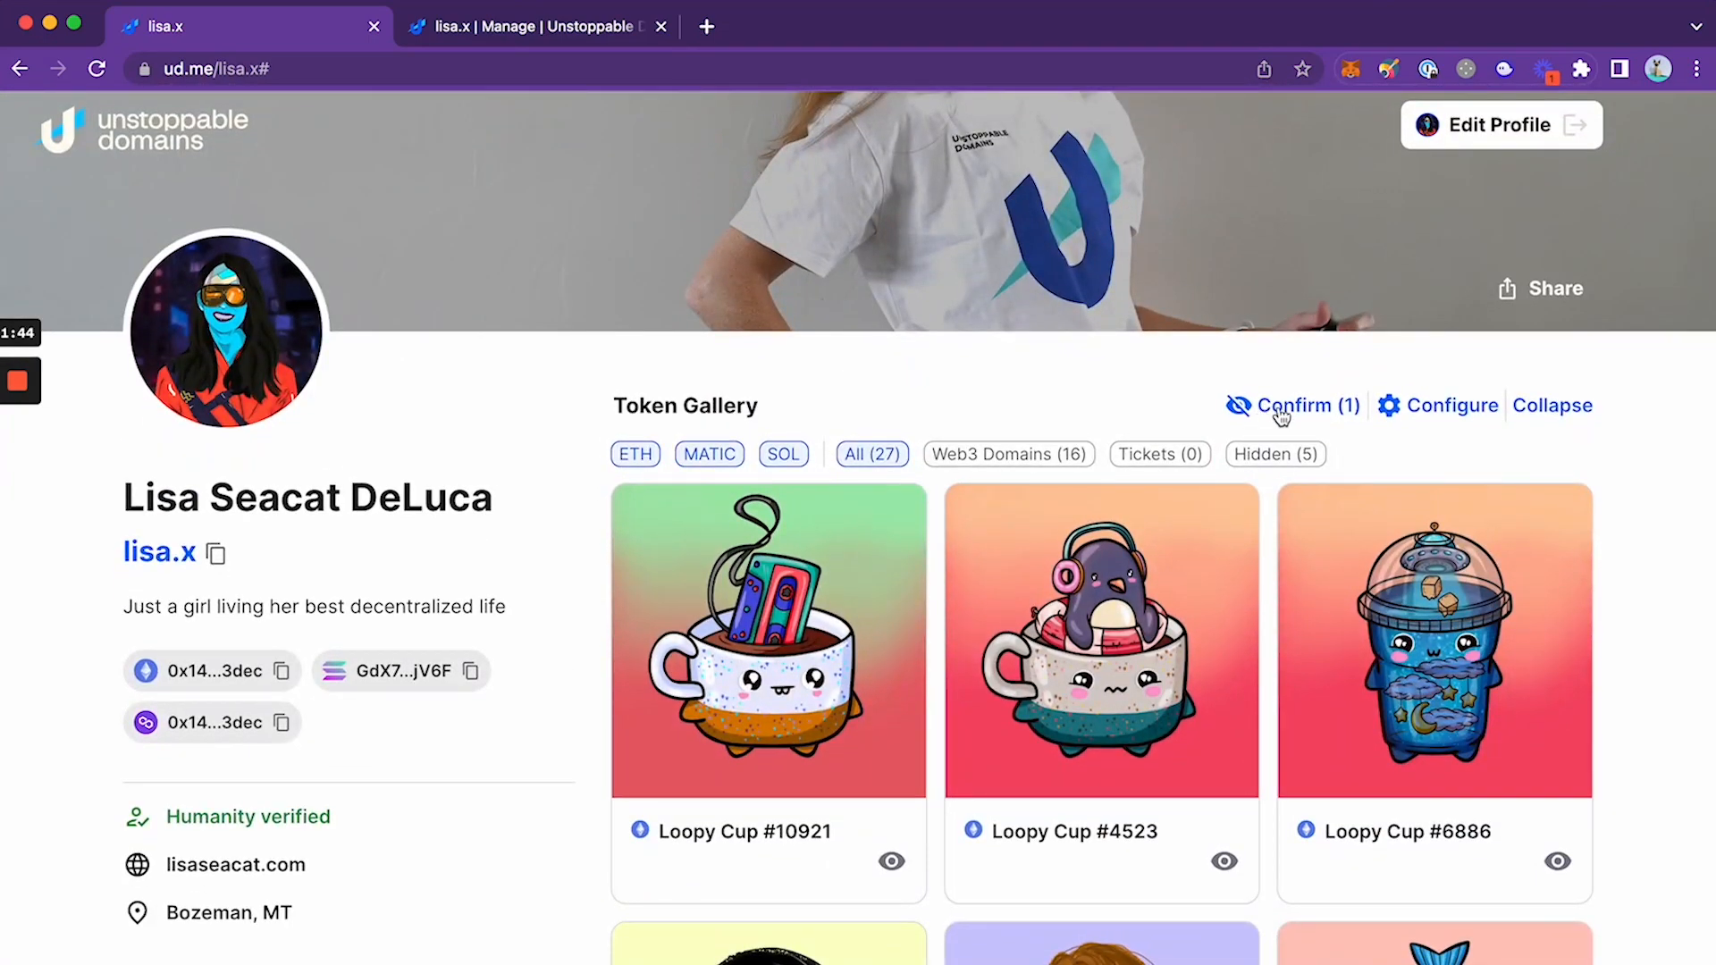
Confirm the DESK Key hide change, save with ETH/MATIC/SOL kept, and sign in MetaMask
{"action": "left_click", "coordinate": [1292, 405]}
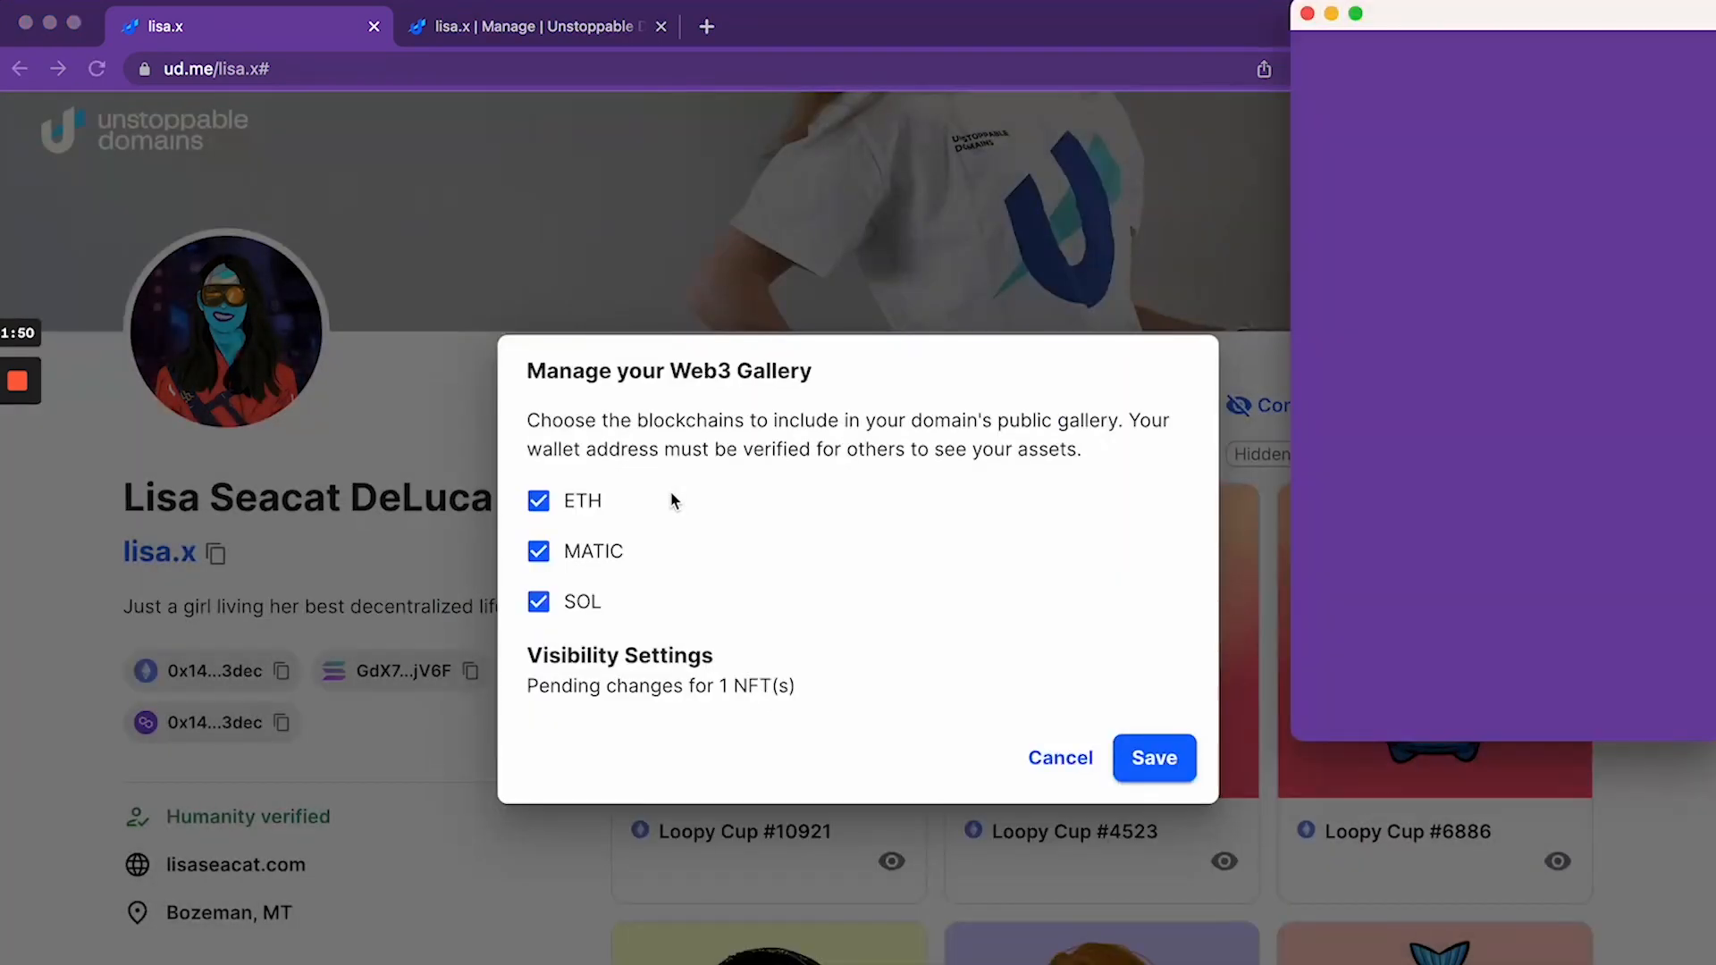
{"action": "left_click", "coordinate": [1153, 757]}
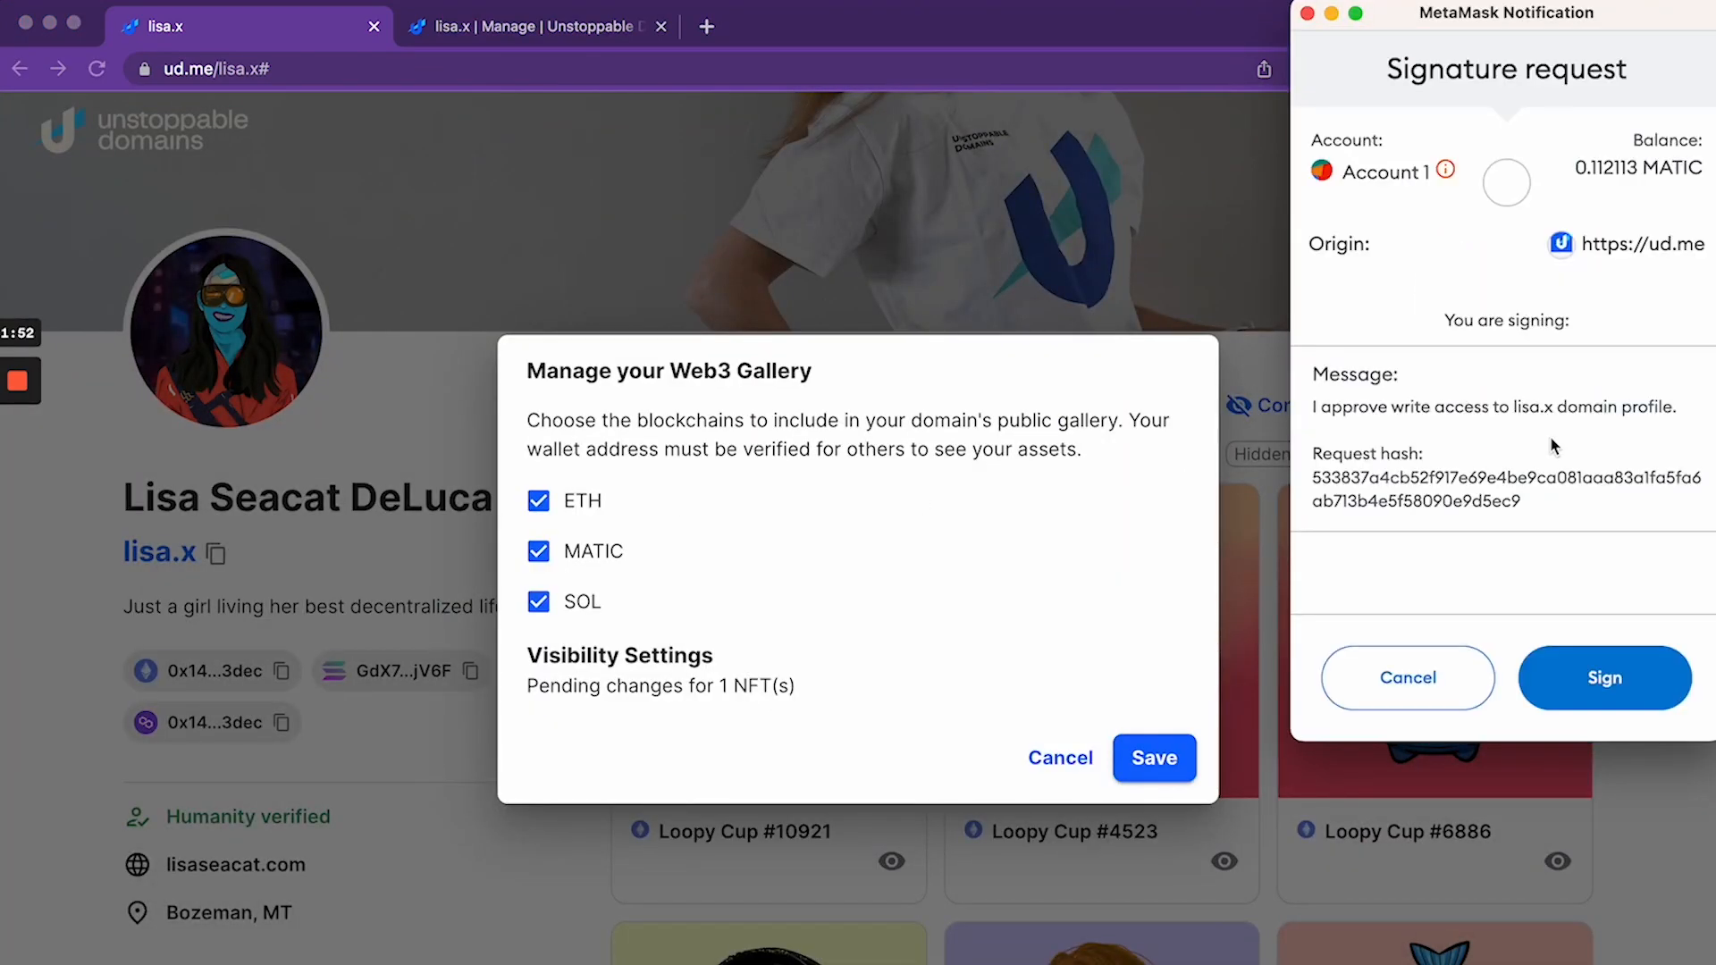
{"action": "left_click", "coordinate": [1604, 677]}
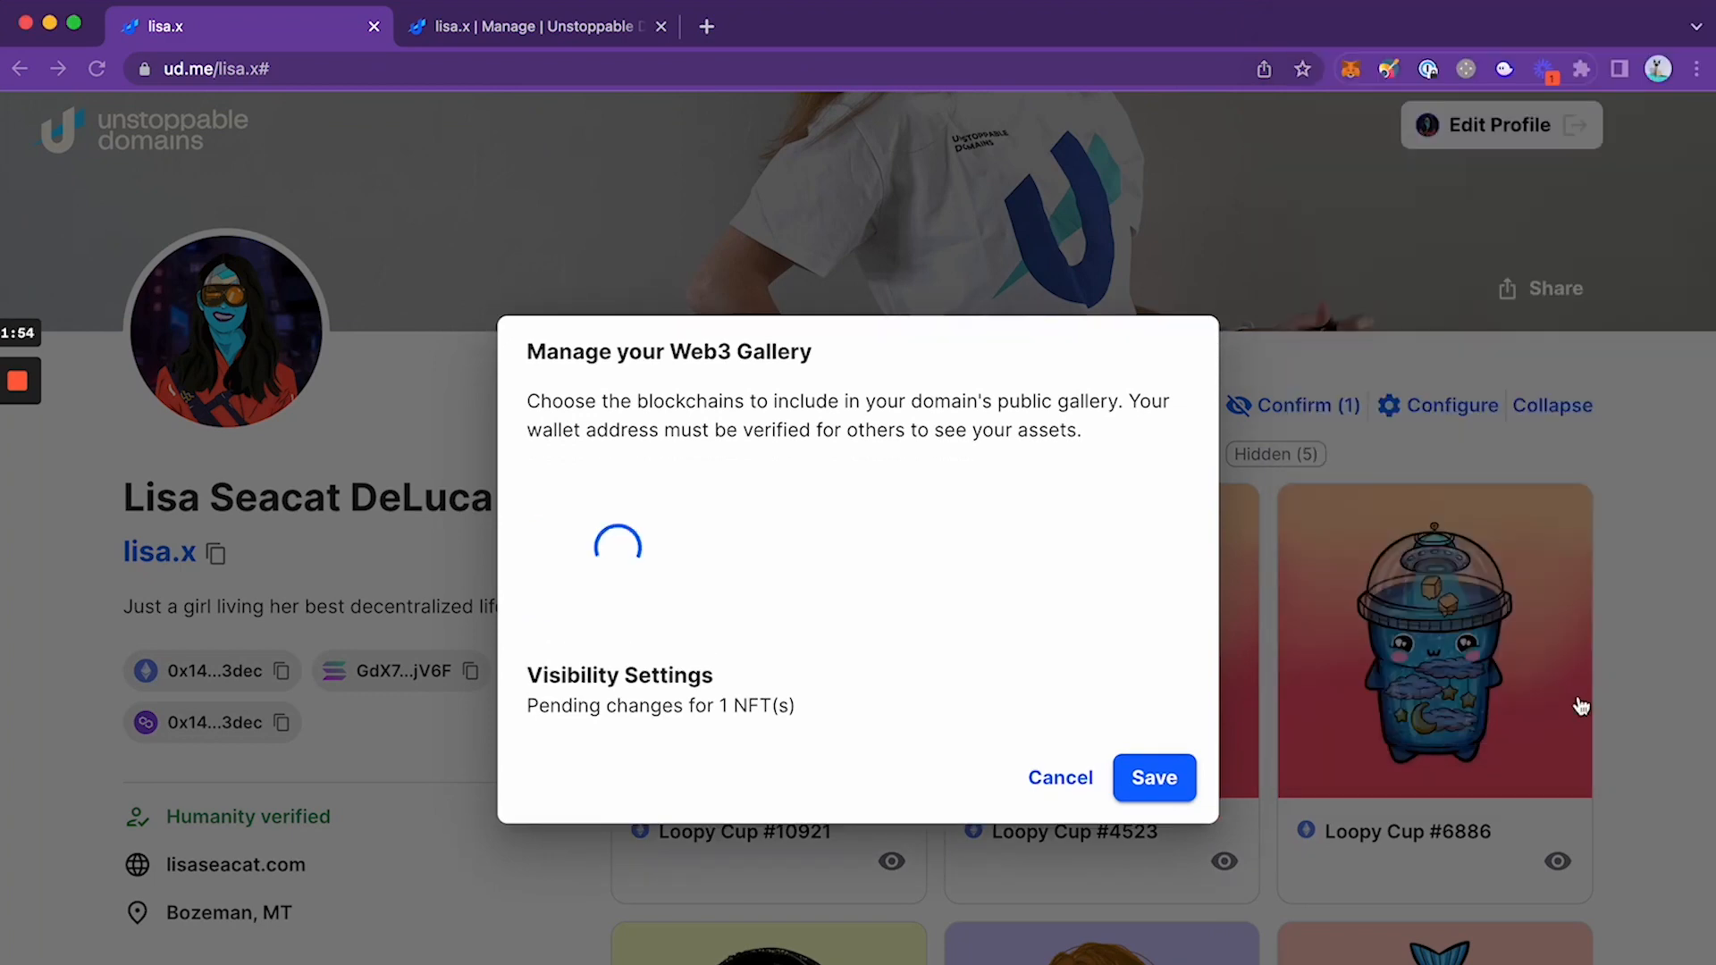
{"action": "left_click", "coordinate": [1154, 778]}
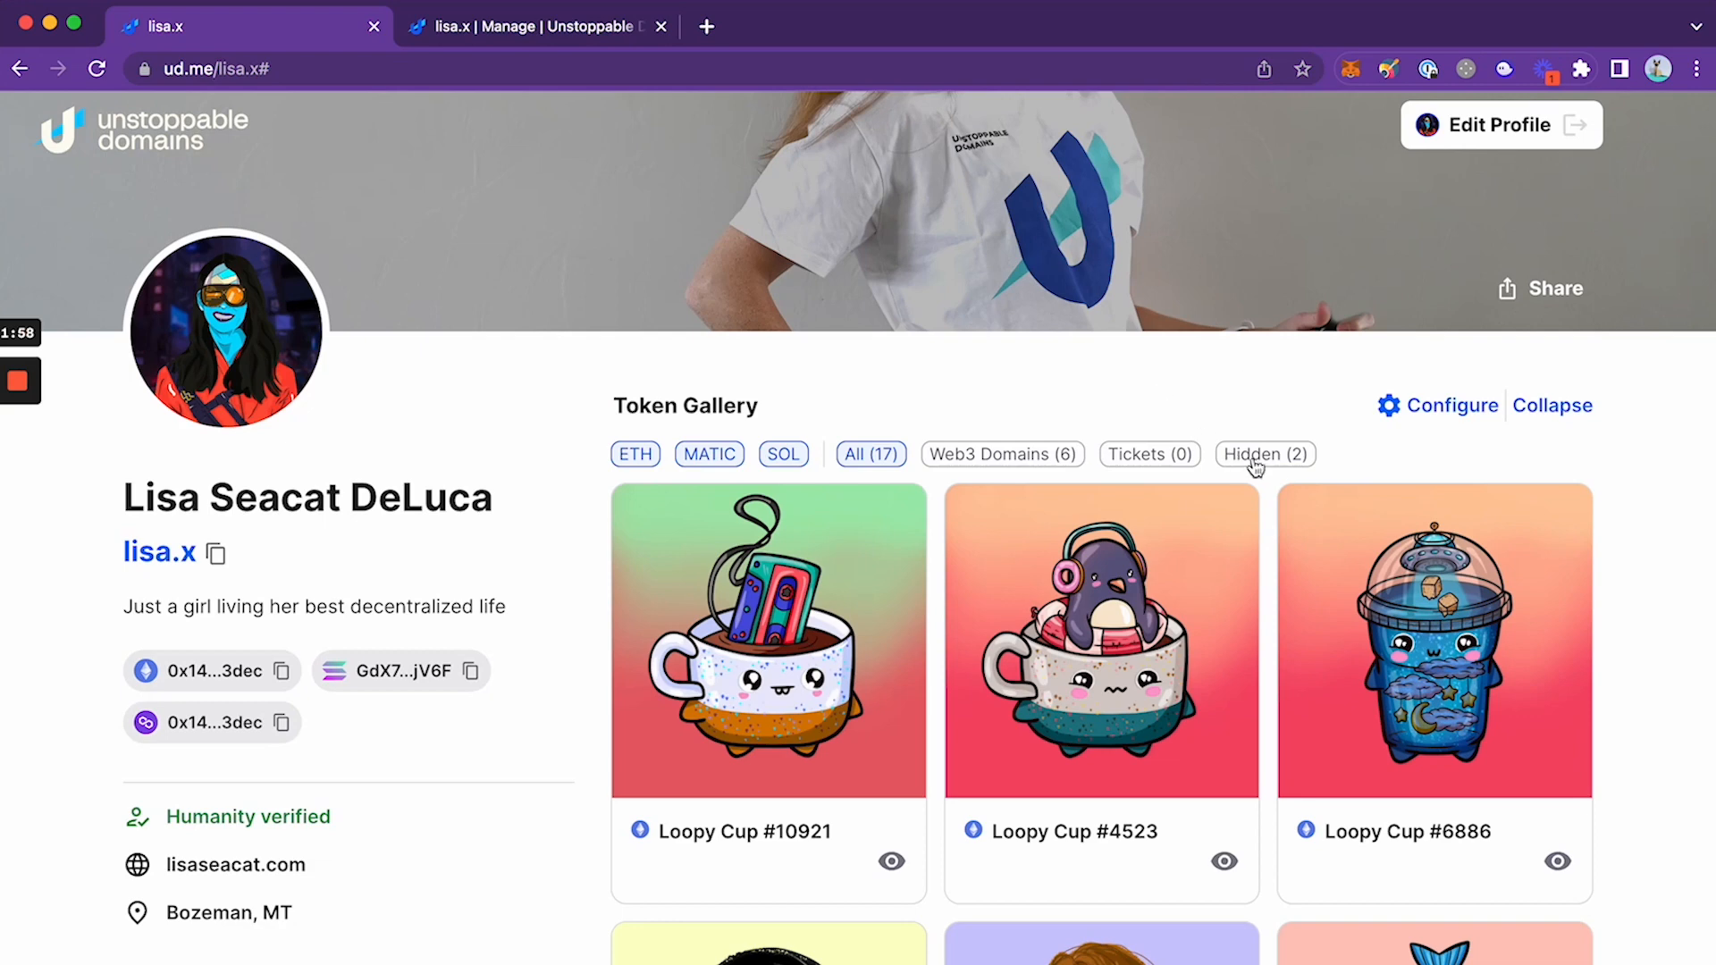
Filter the gallery to Hidden tokens and scroll through them, such as Portrait Beta Pass
{"action": "left_click", "coordinate": [1265, 454]}
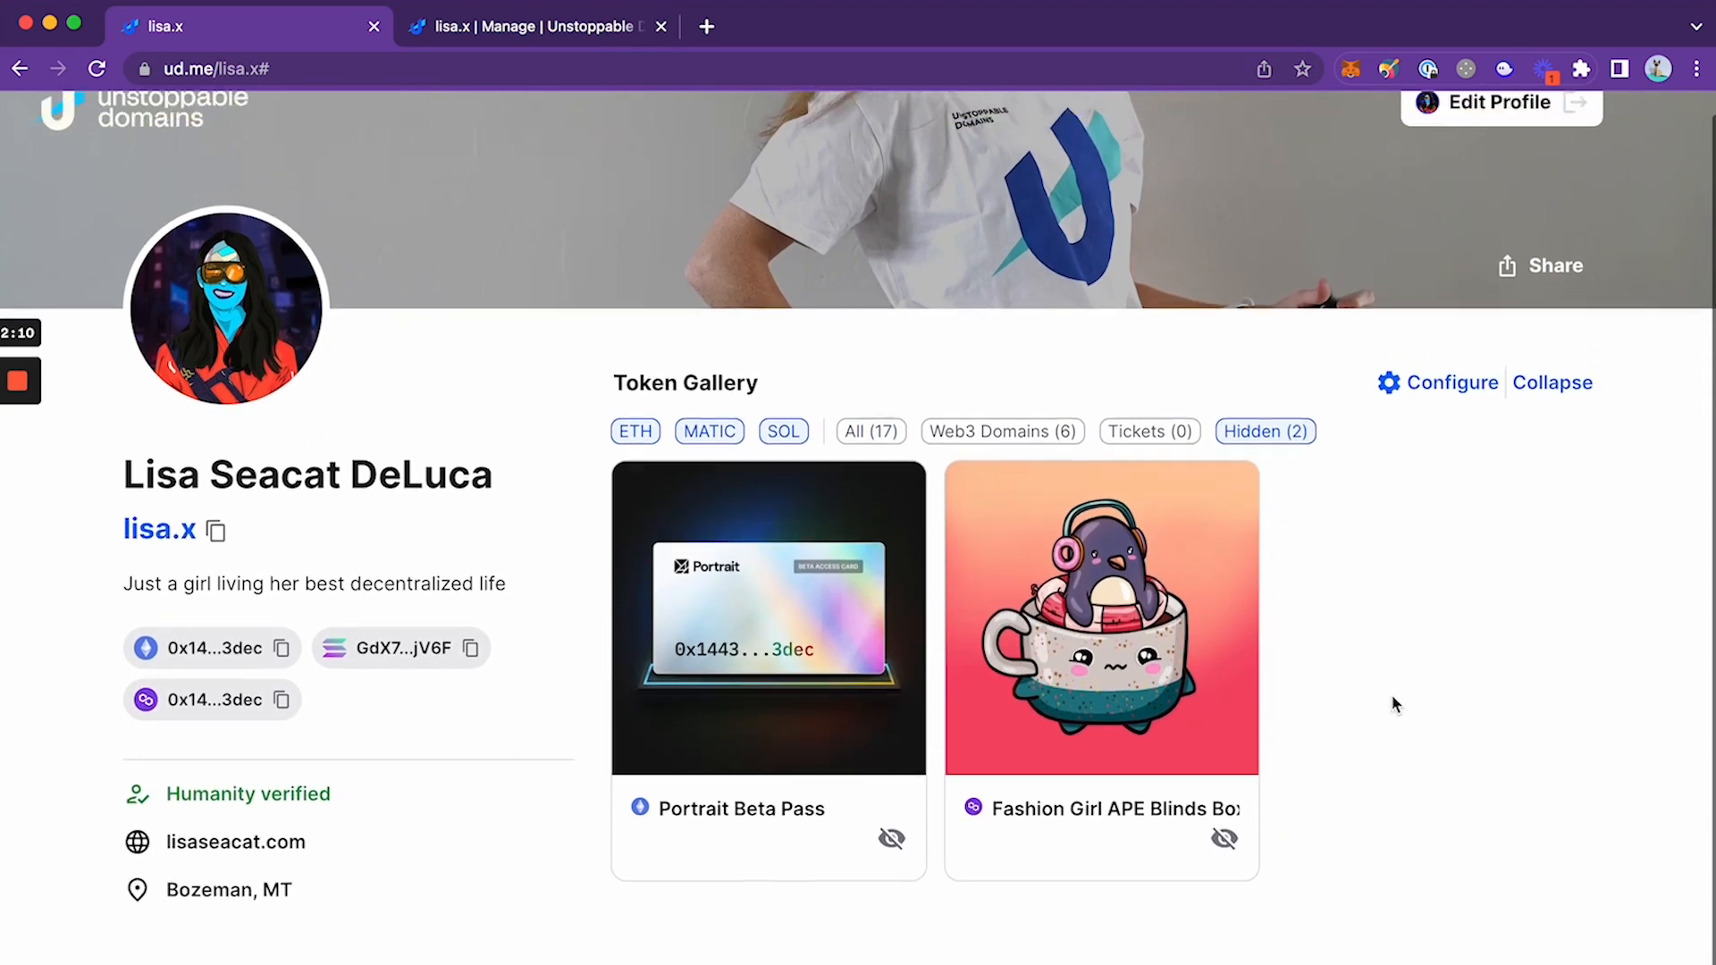
{"action": "scroll", "scroll_direction": "down", "scroll_amount": 3}
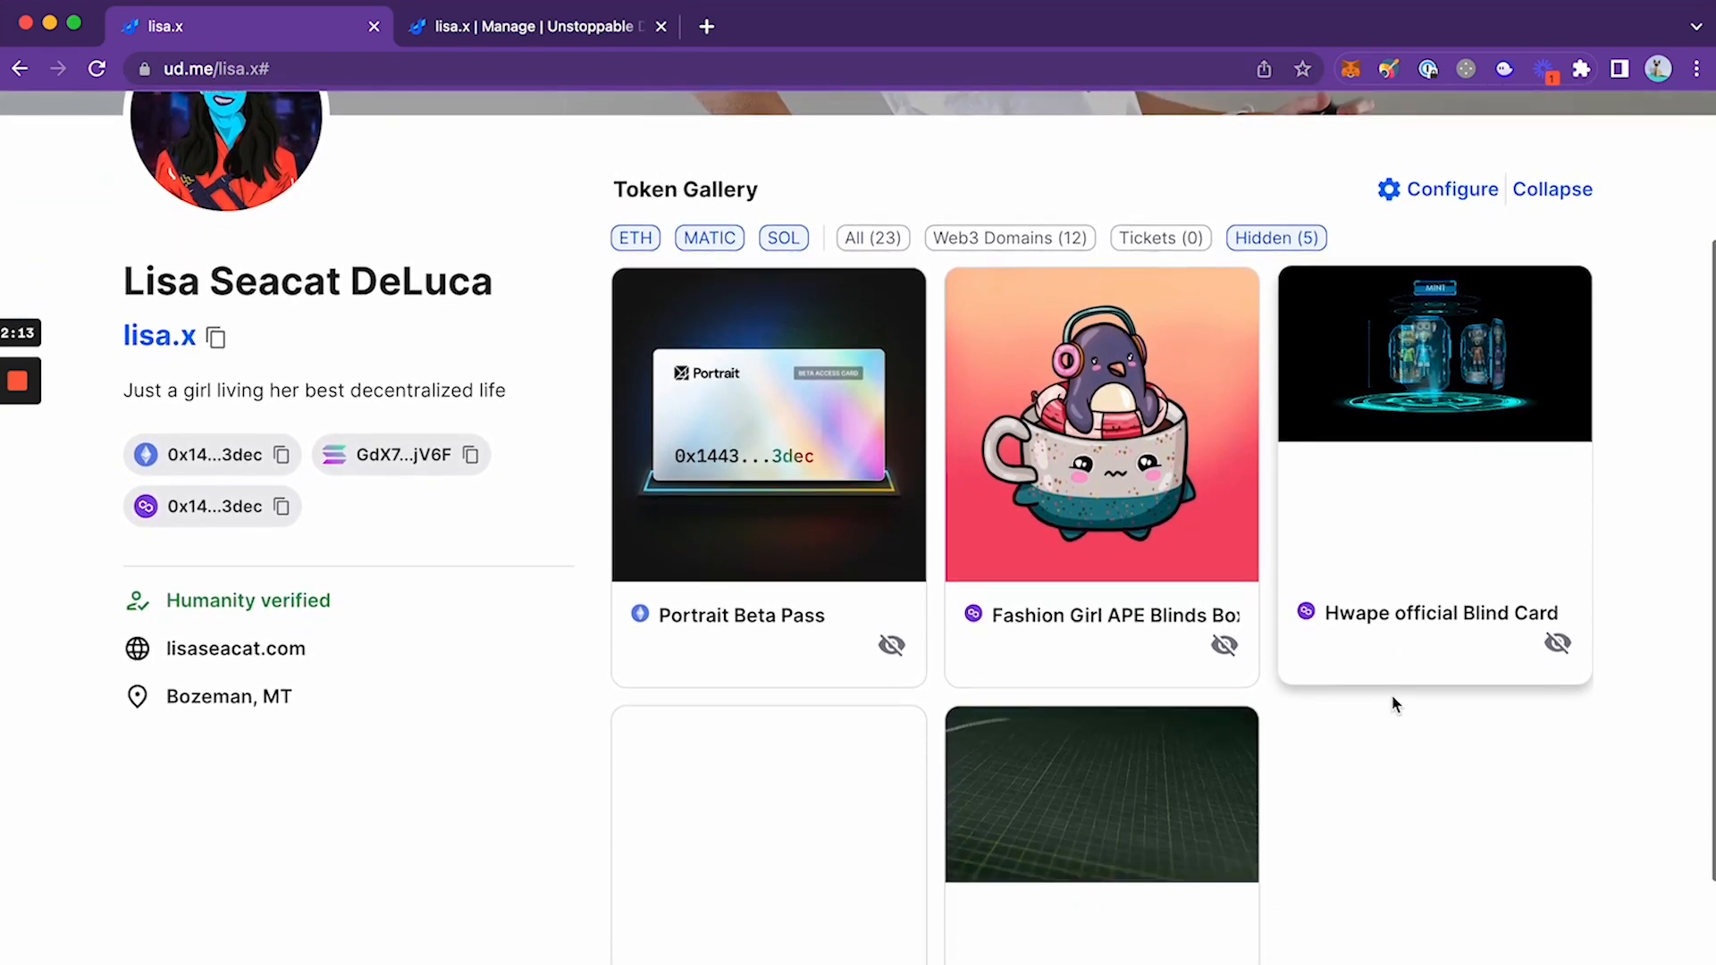
{"action": "scroll", "scroll_direction": "down", "scroll_amount": 3}
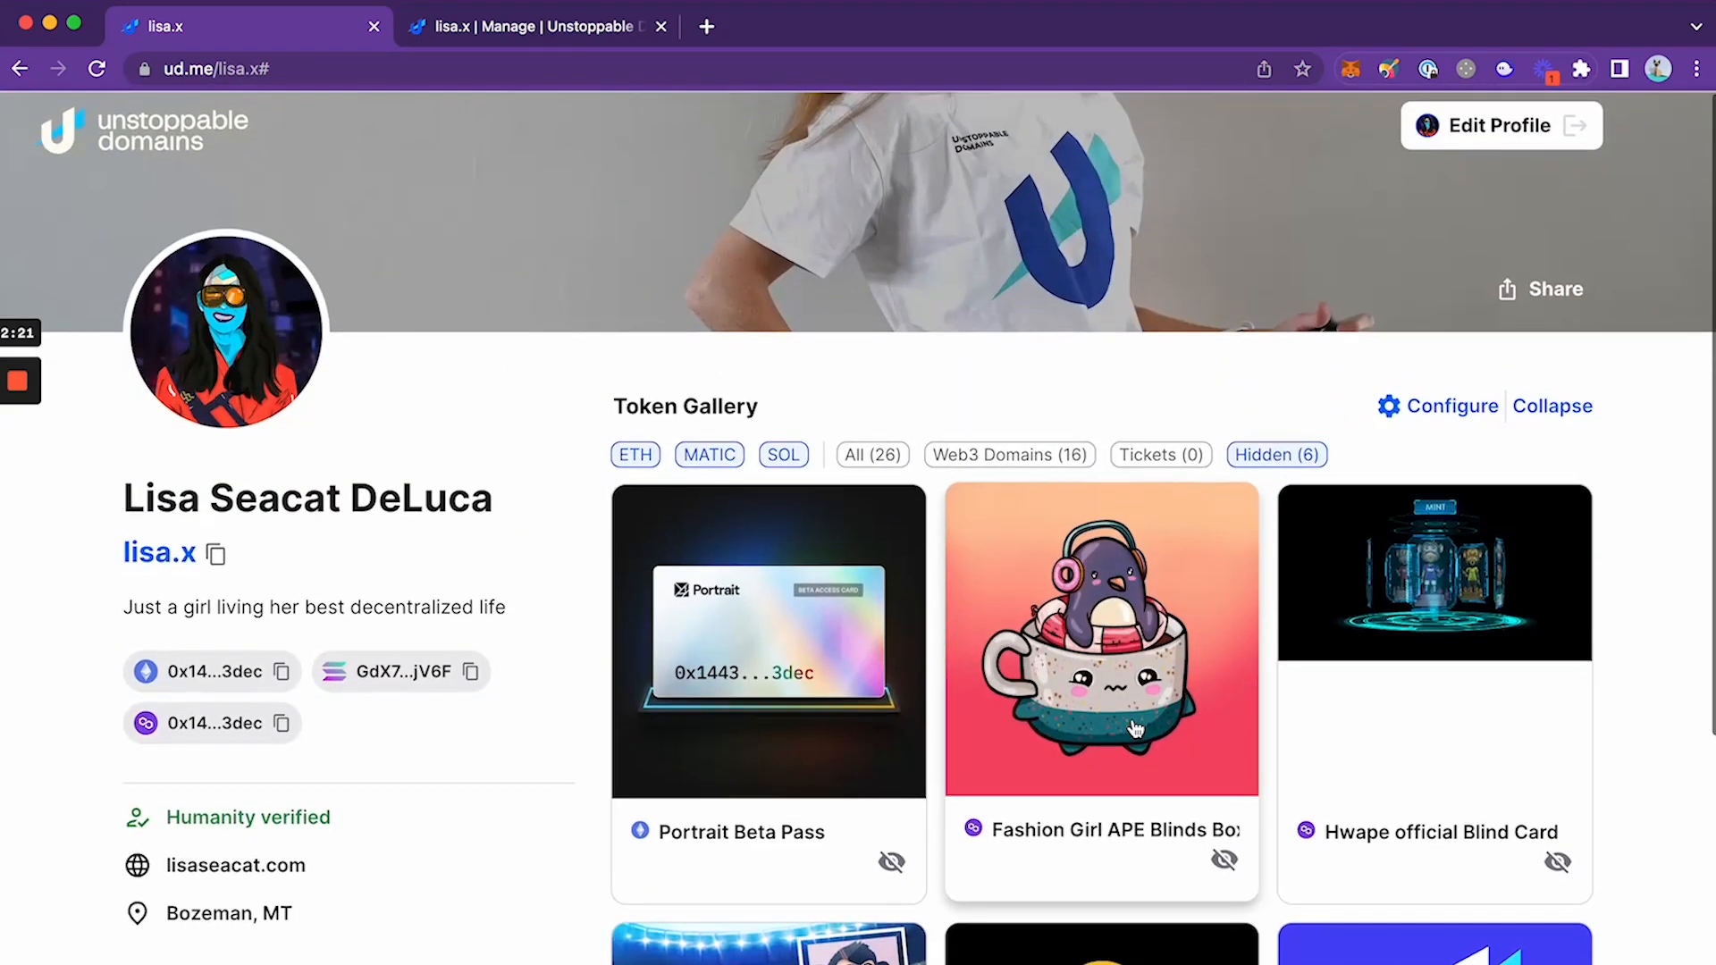
{"action": "mouse_move", "coordinate": [1577, 125]}
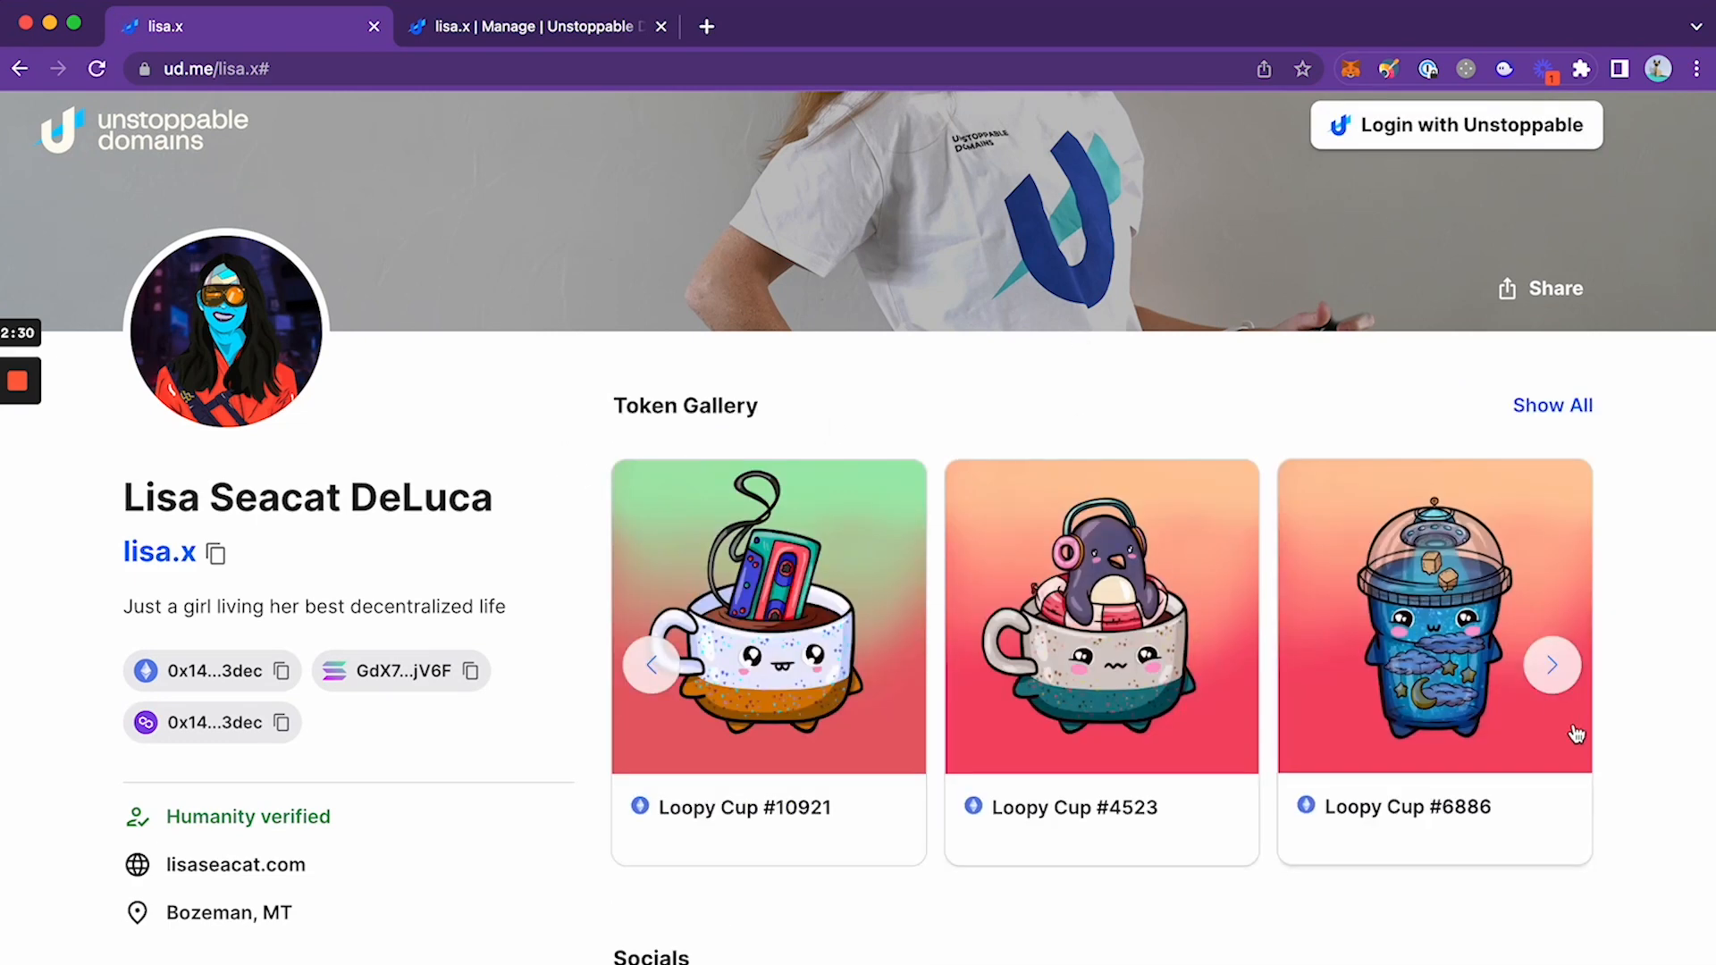
Page the public token carousel, open token 227, and view its OpenSea marketplace listing
{"action": "left_click", "coordinate": [1552, 665]}
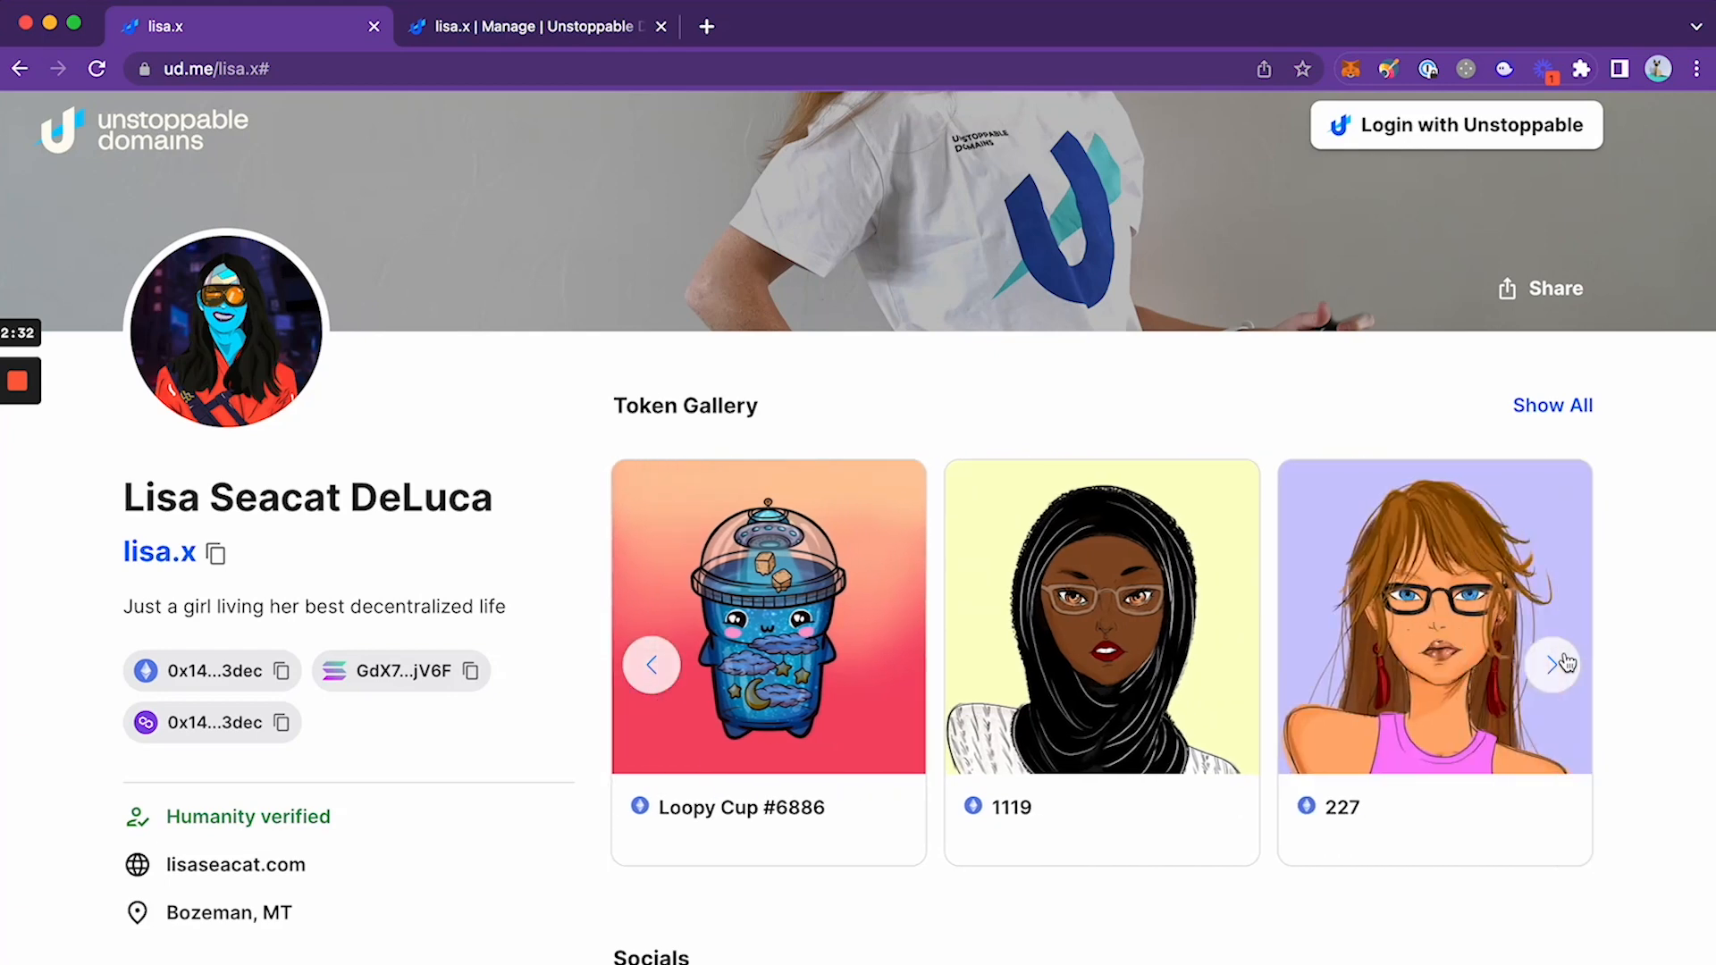
{"action": "left_click", "coordinate": [1556, 664]}
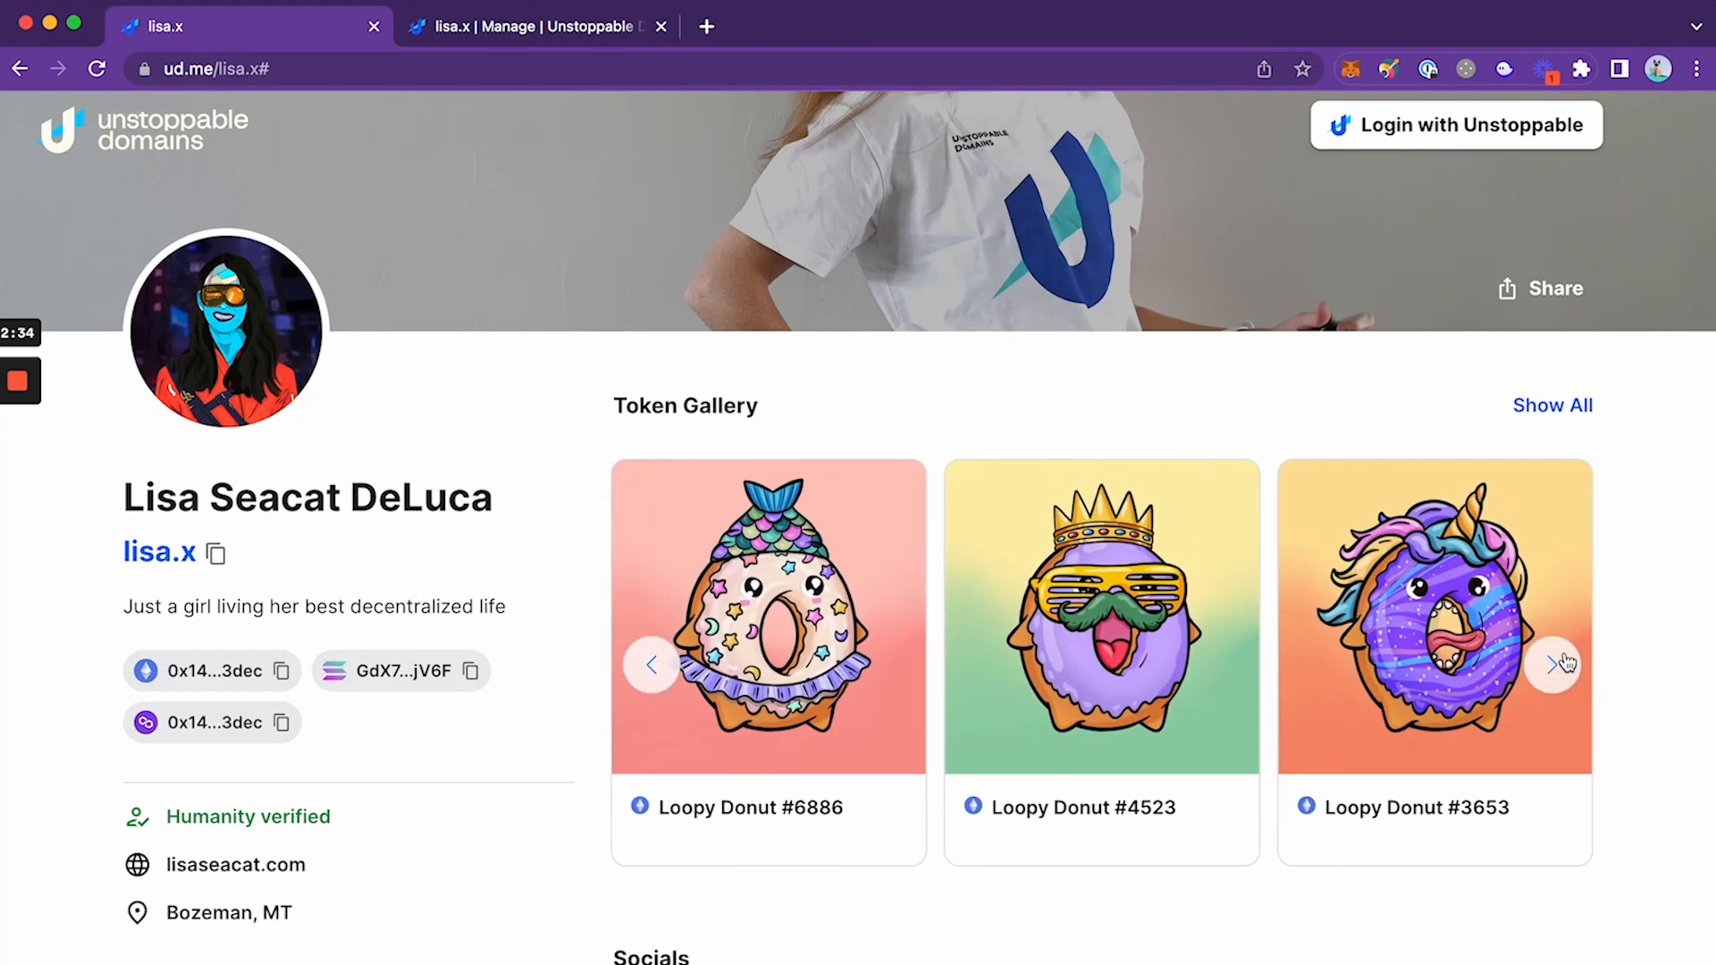
{"action": "left_click", "coordinate": [1557, 666]}
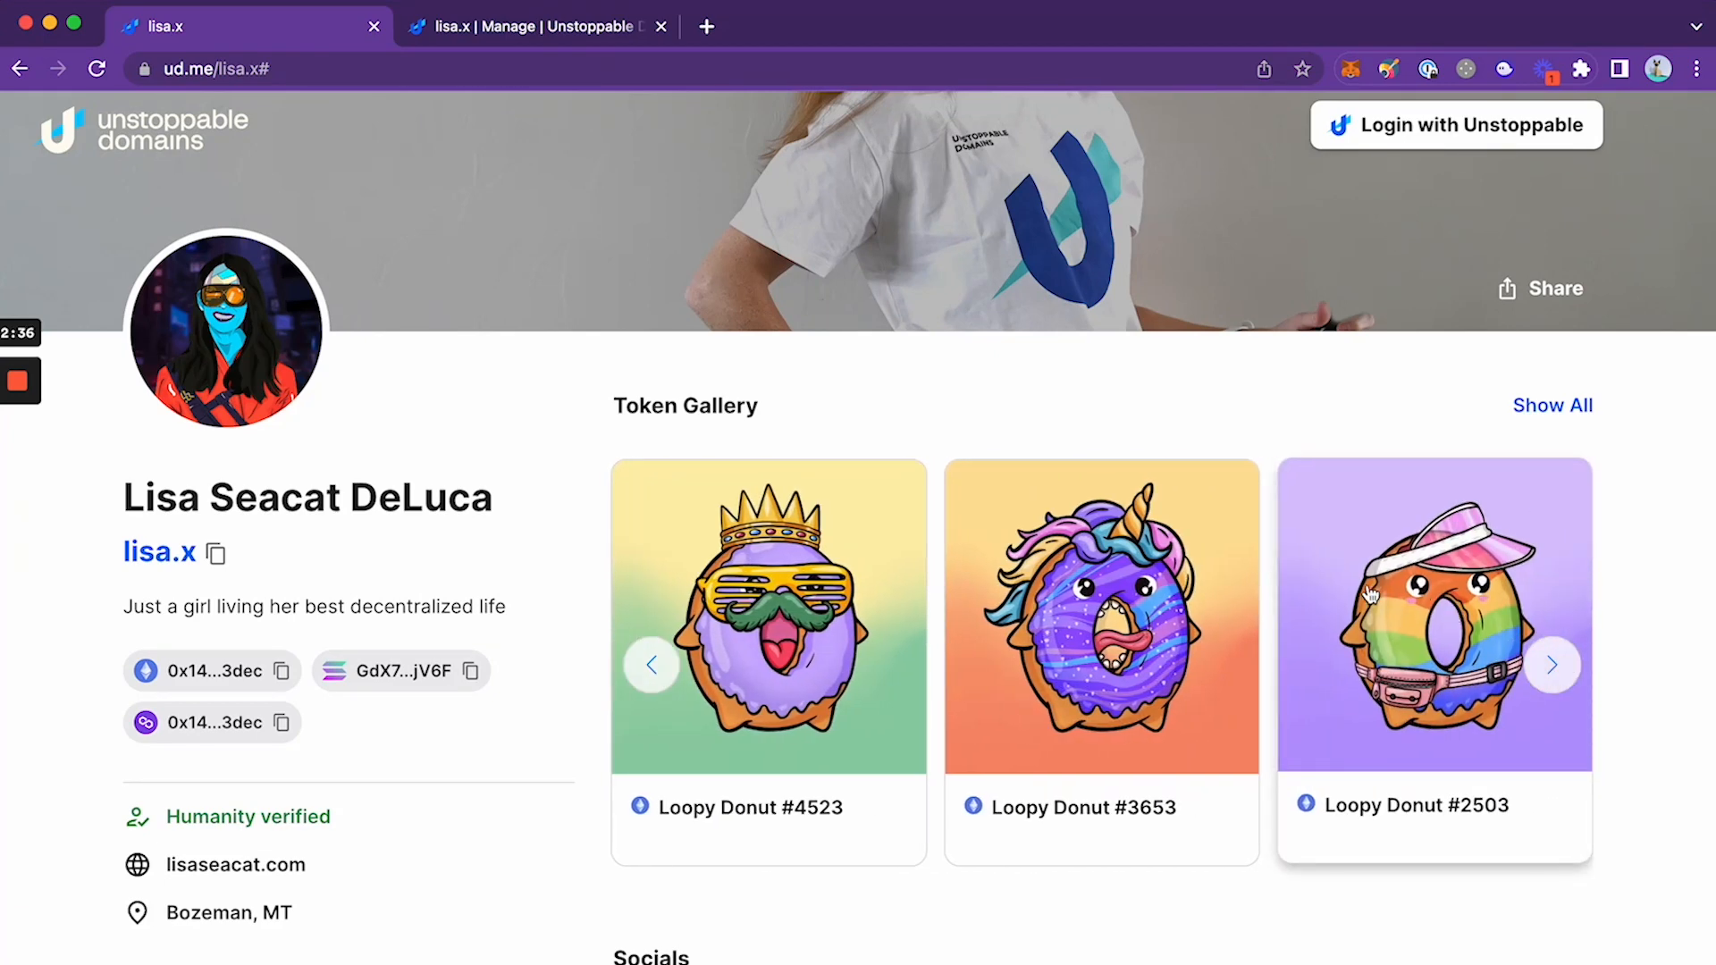
{"action": "mouse_move", "coordinate": [637, 681]}
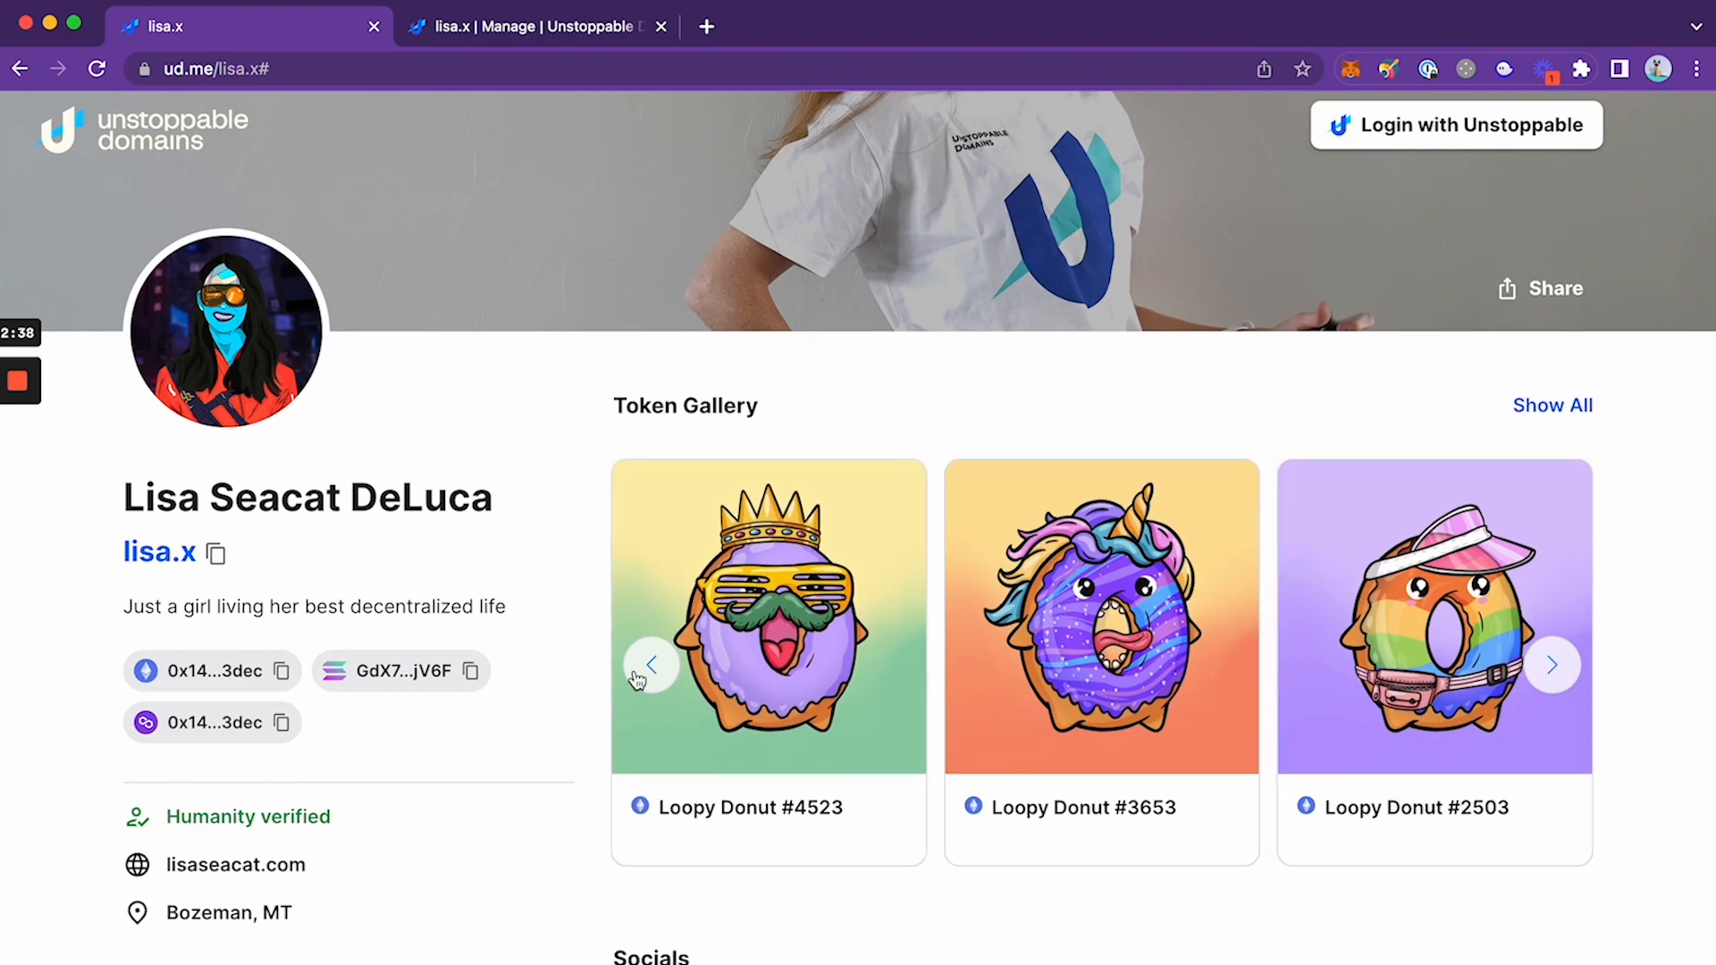
{"action": "left_click", "coordinate": [1551, 664]}
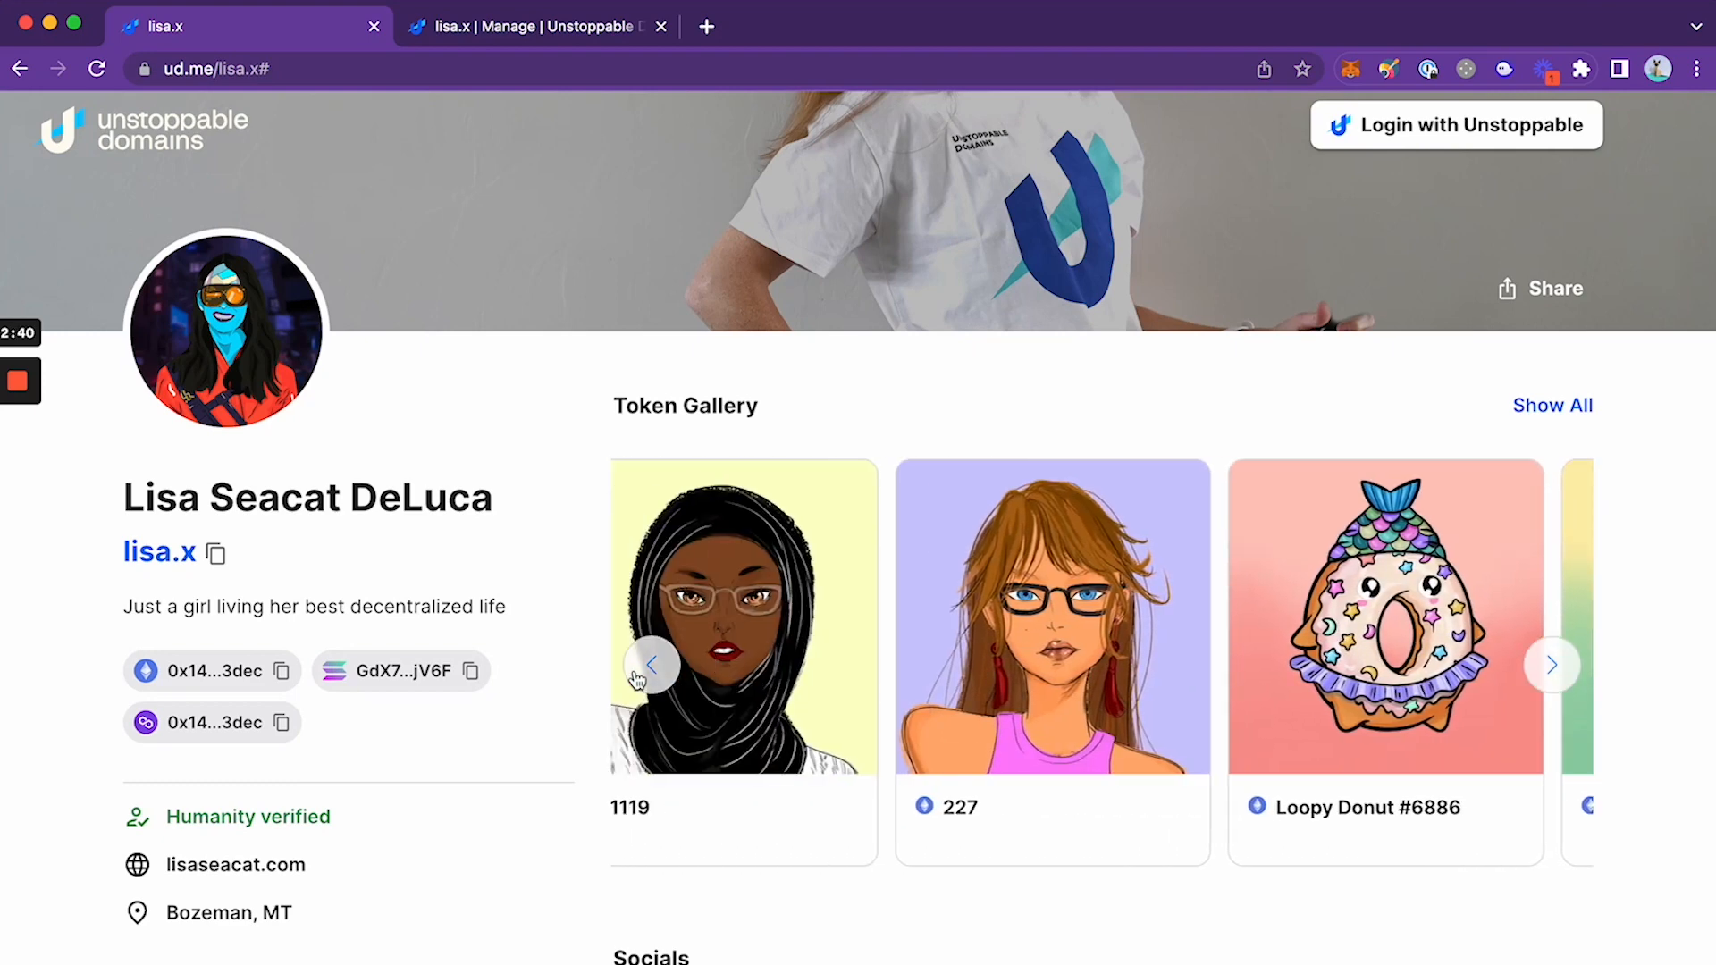
{"action": "left_click", "coordinate": [1052, 629]}
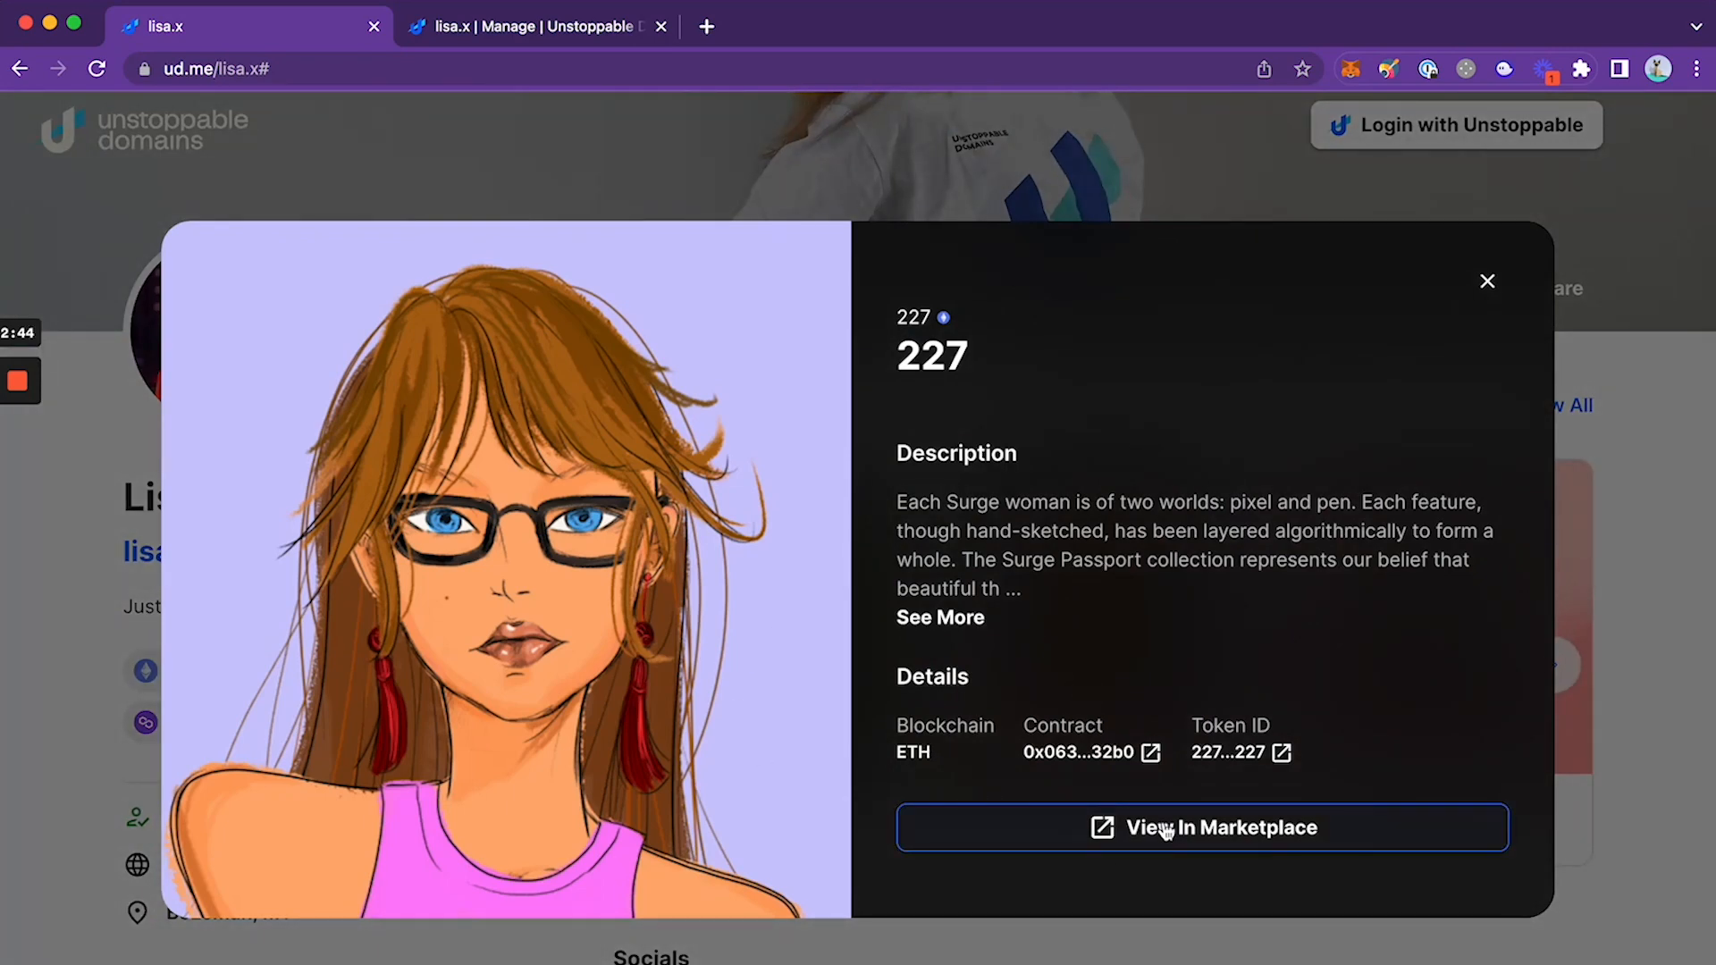
{"action": "left_click", "coordinate": [1173, 827]}
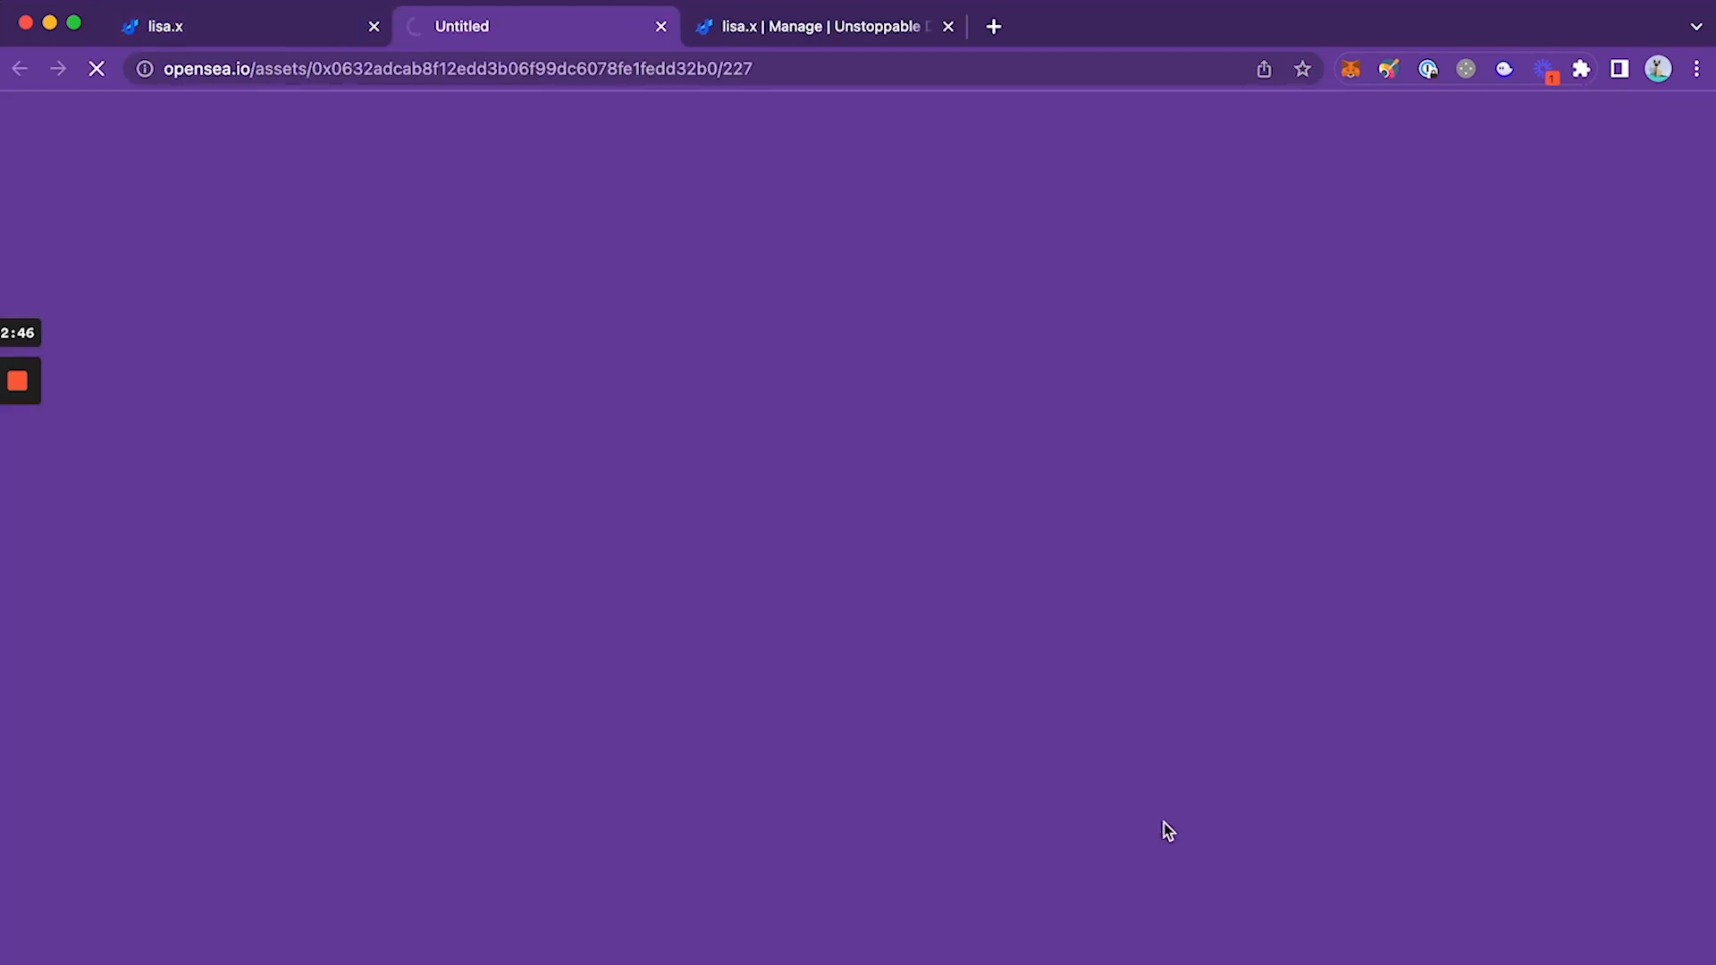